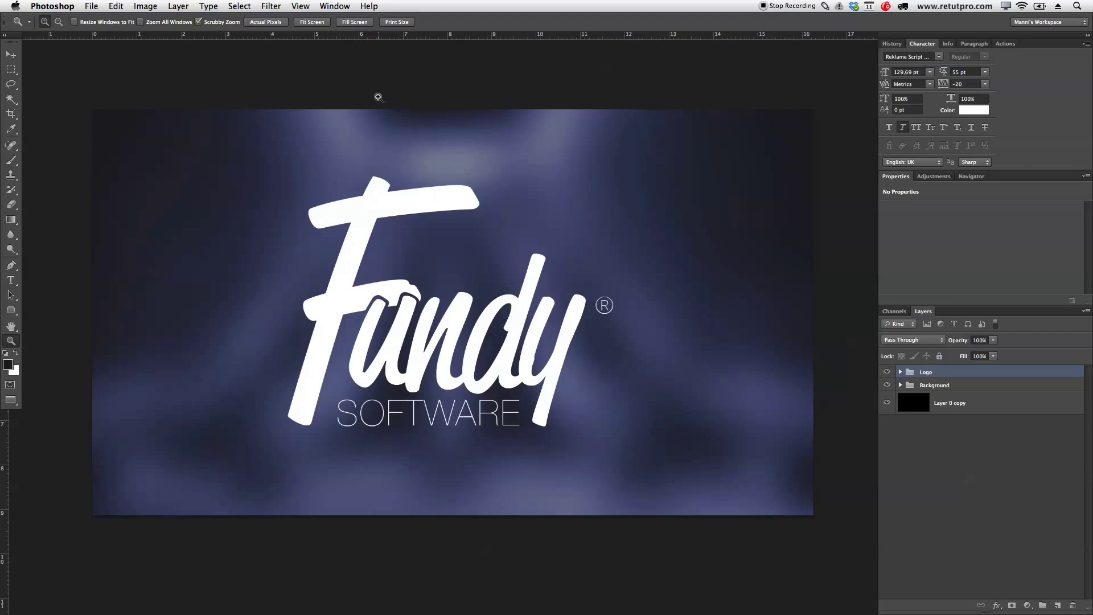
{"action": "mouse_move", "coordinate": [464, 277]}
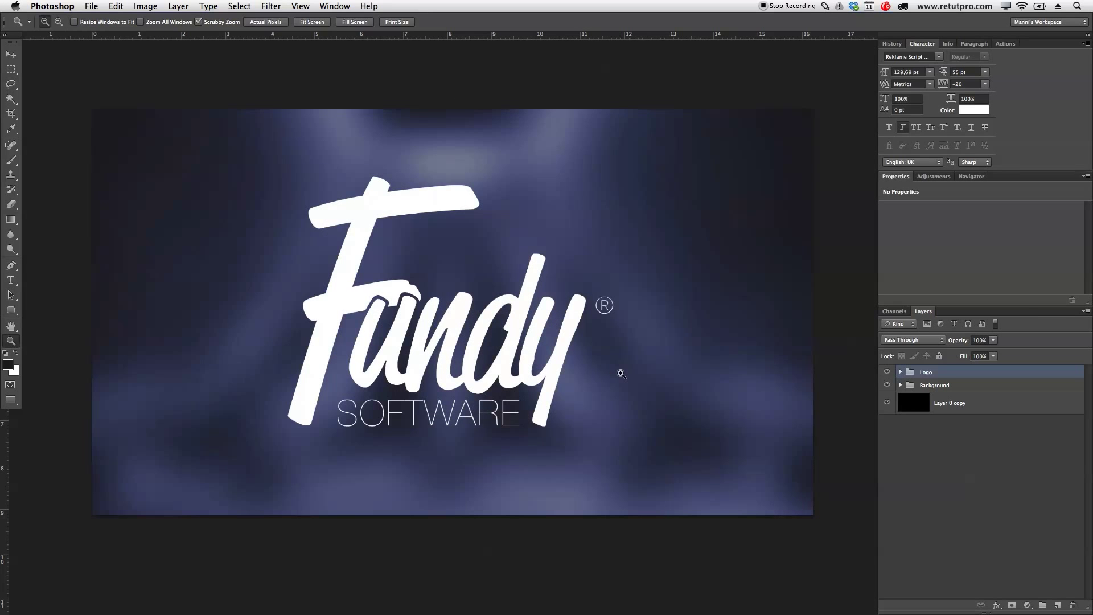
{"action": "mouse_move", "coordinate": [624, 375]}
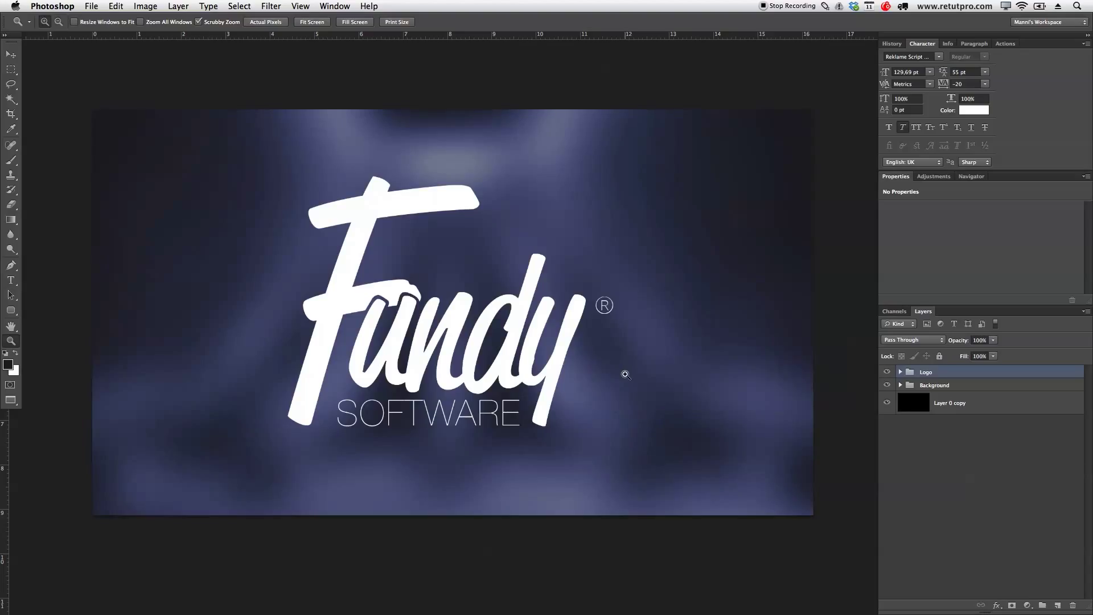
{"action": "mouse_move", "coordinate": [676, 330]}
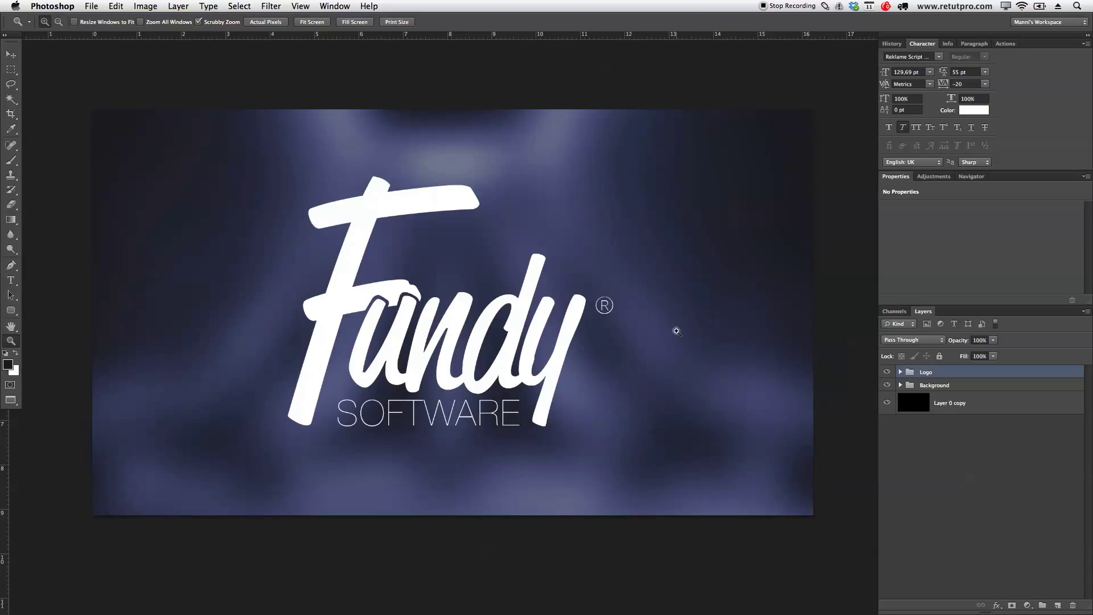
Check the File menu and view the canvas dimensions in pixels.
{"action": "left_click", "coordinate": [886, 385]}
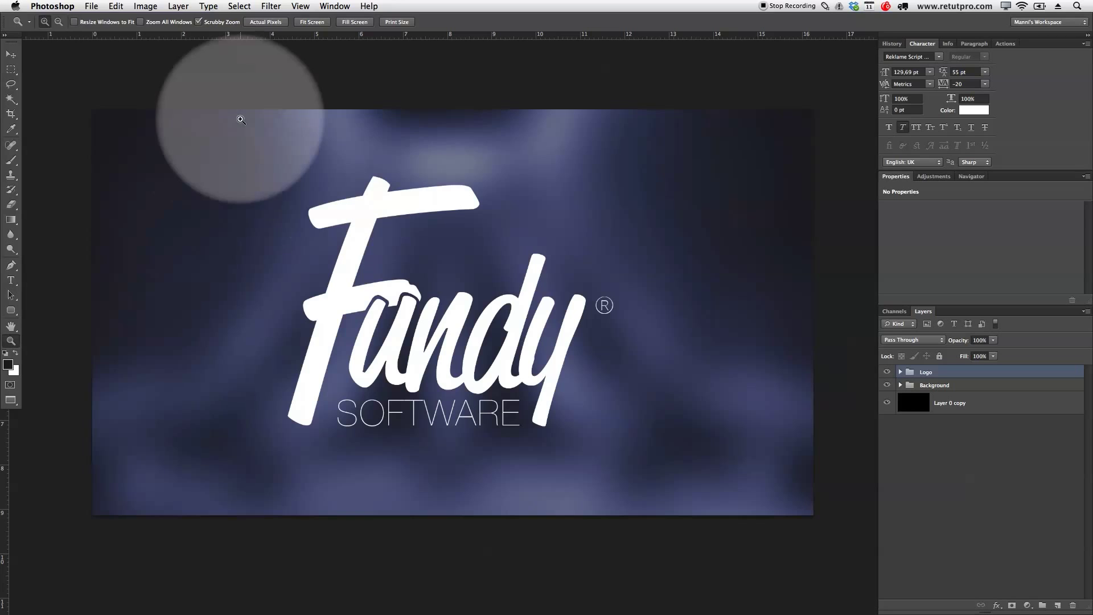
{"action": "left_click", "coordinate": [94, 6]}
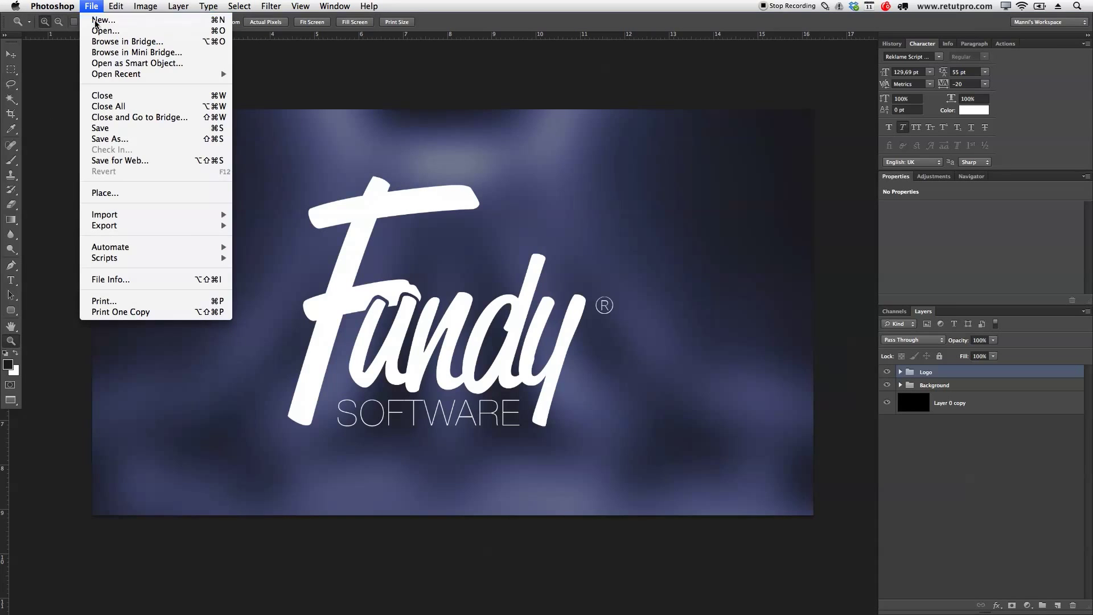
{"action": "left_click", "coordinate": [100, 21]}
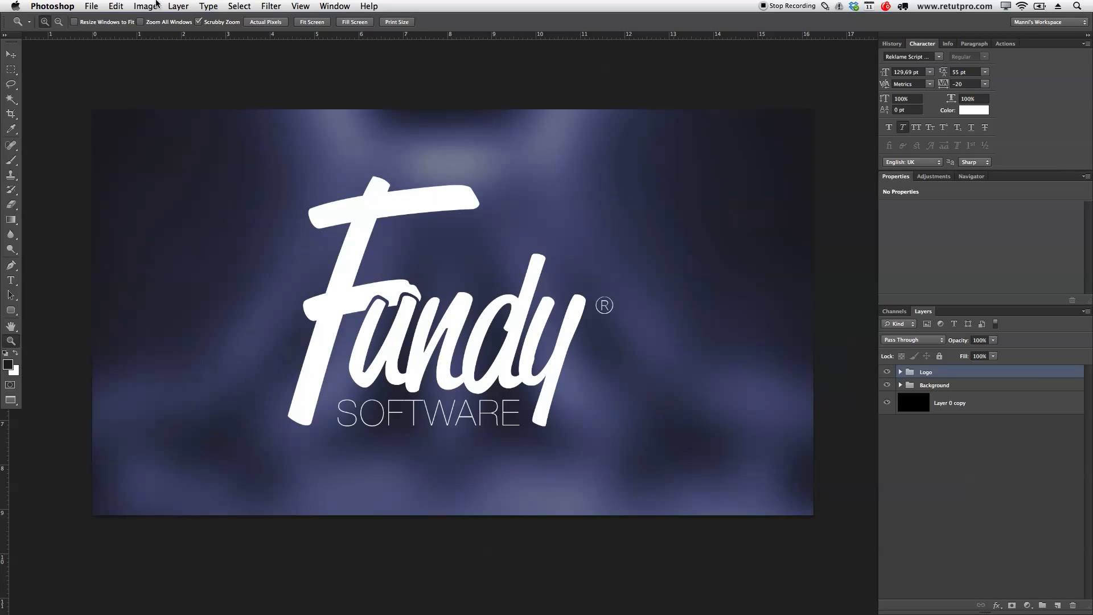
{"action": "left_click", "coordinate": [145, 7]}
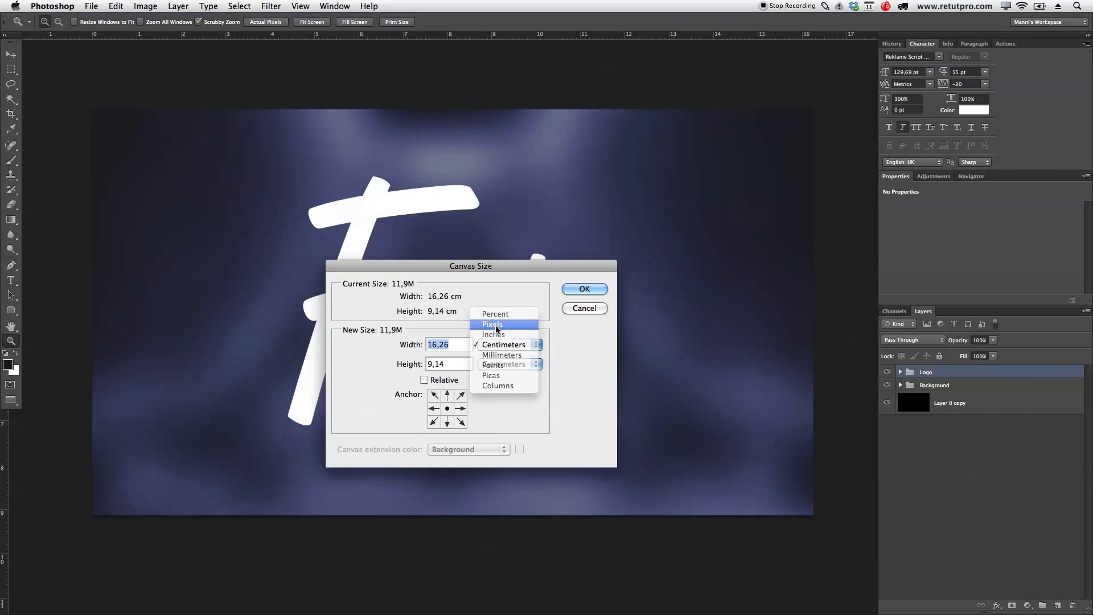
{"action": "left_click", "coordinate": [492, 324]}
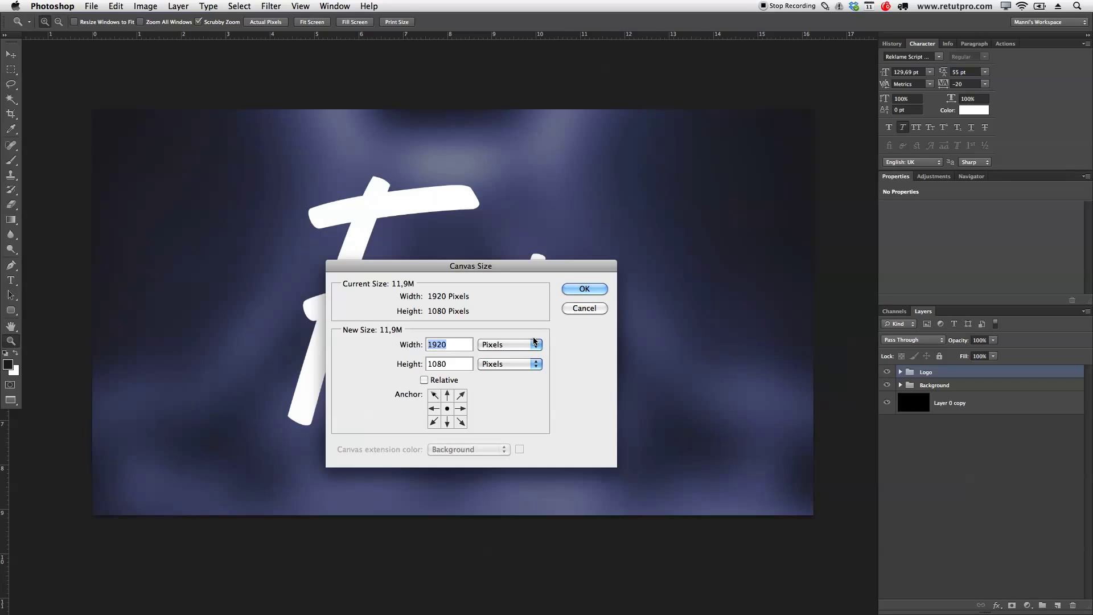
{"action": "mouse_move", "coordinate": [535, 341]}
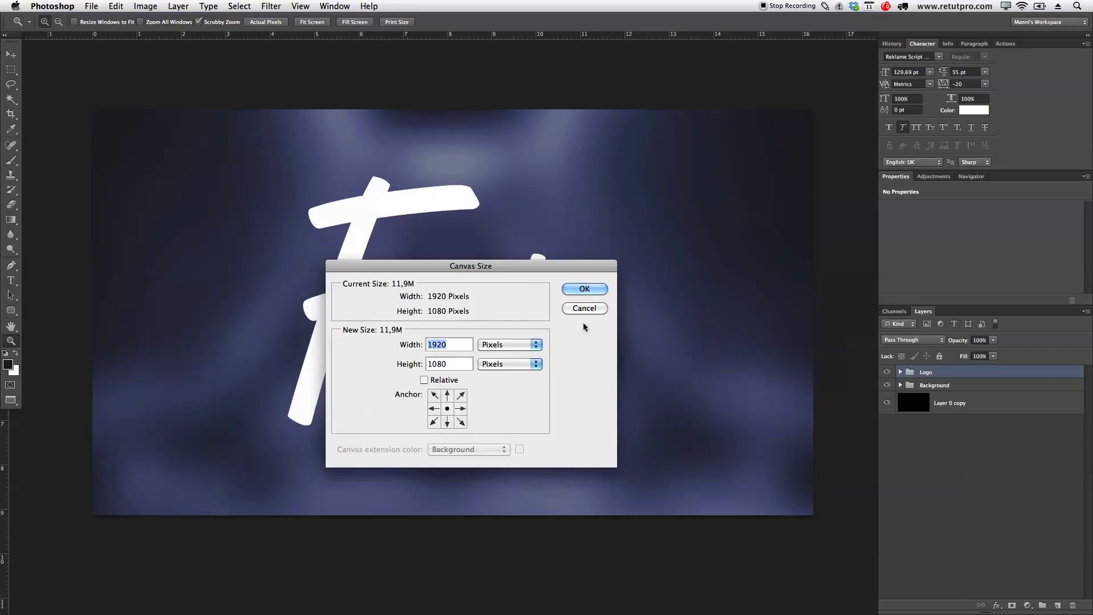
Close Canvas Size unchanged, hide the Logo group, and name the new group Logo2.
{"action": "left_click", "coordinate": [584, 289]}
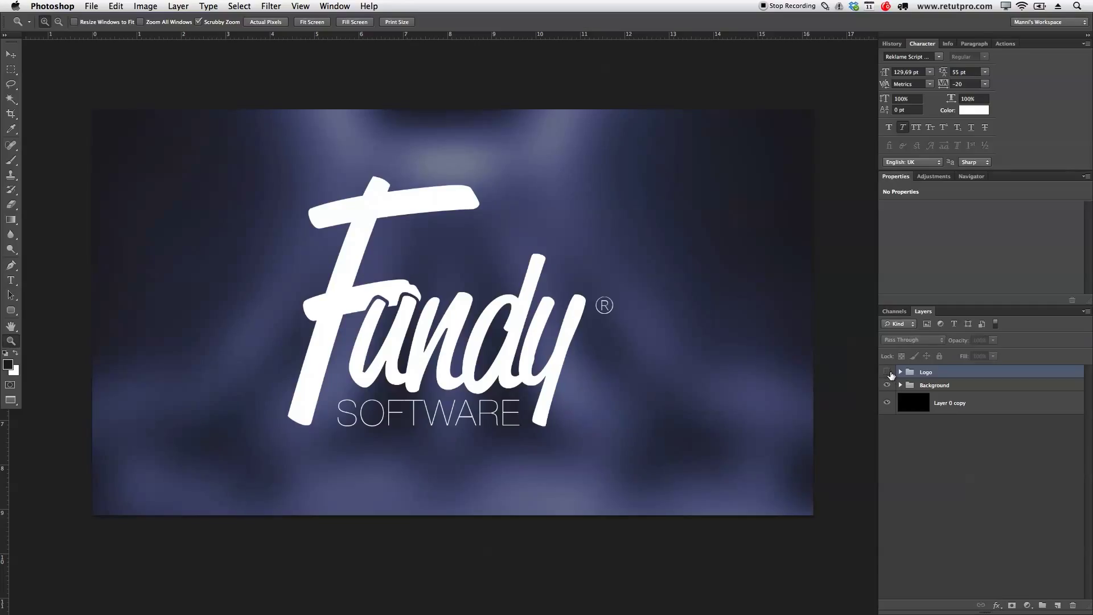
{"action": "left_click", "coordinate": [886, 372]}
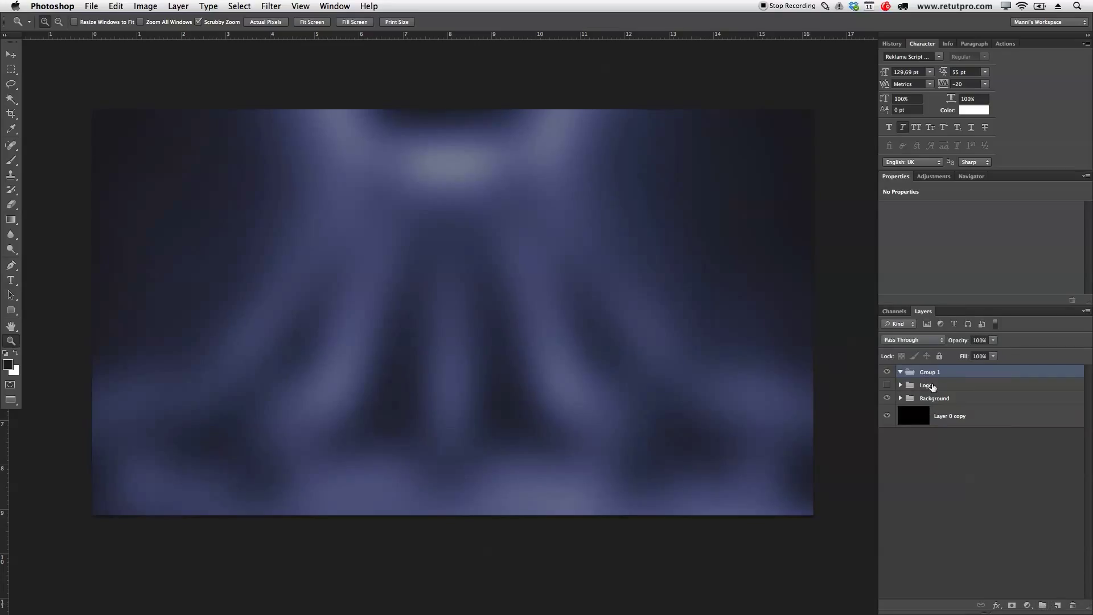
{"action": "double_click", "coordinate": [930, 372]}
{"action": "type", "text": "Logo2"}
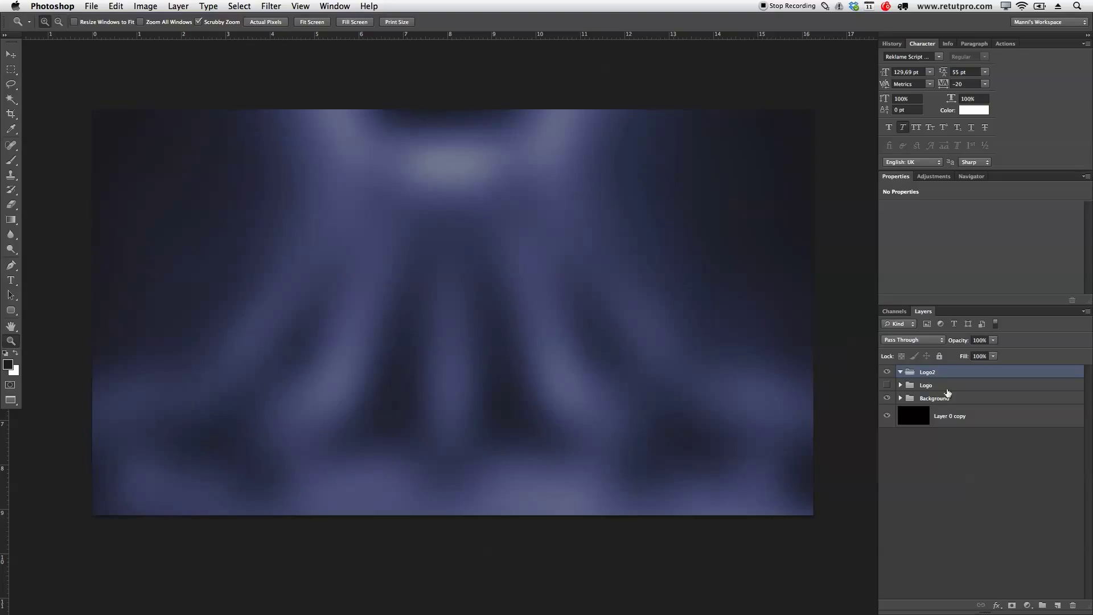
{"action": "mouse_move", "coordinate": [506, 289]}
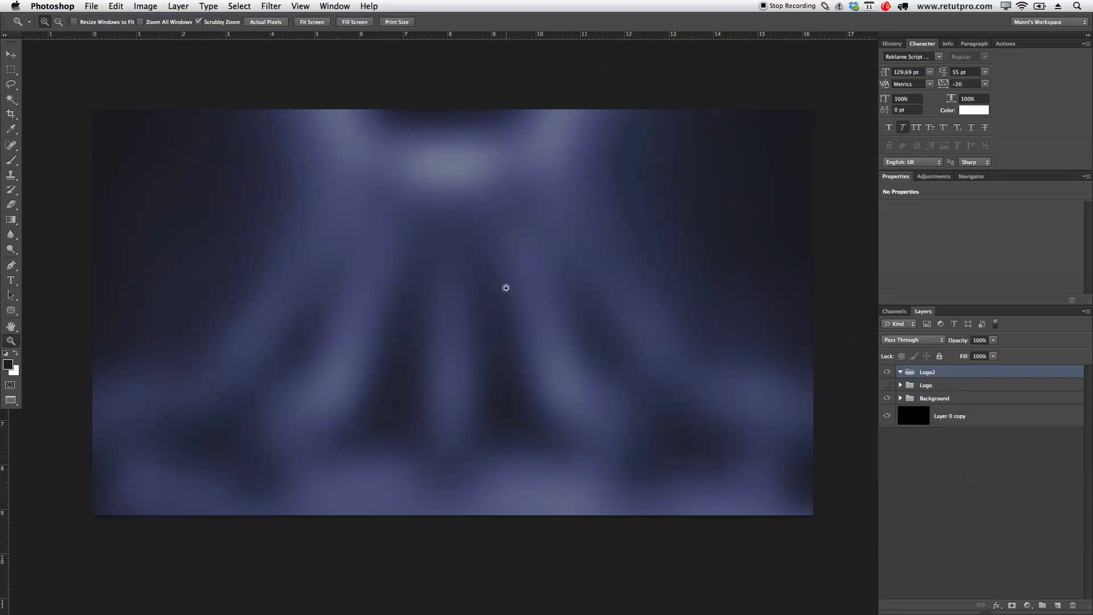
Type a large white letter F in Reklame Script DEMO at the upper left.
{"action": "left_click_drag", "start_coordinate": [155, 154], "coordinate": [220, 253]}
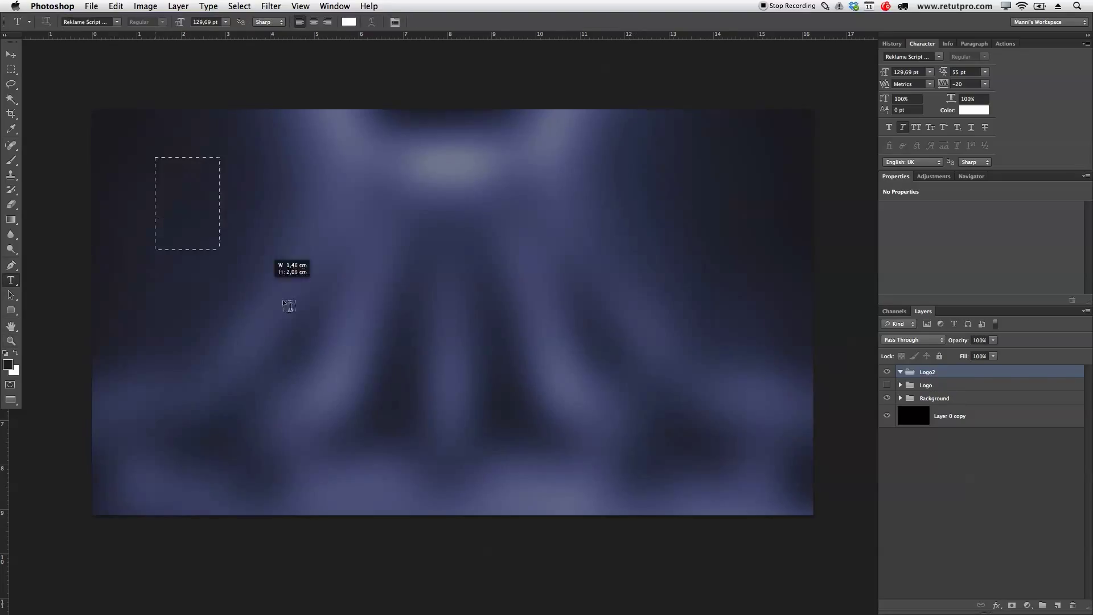
{"action": "left_click_drag", "start_coordinate": [155, 158], "coordinate": [748, 479]}
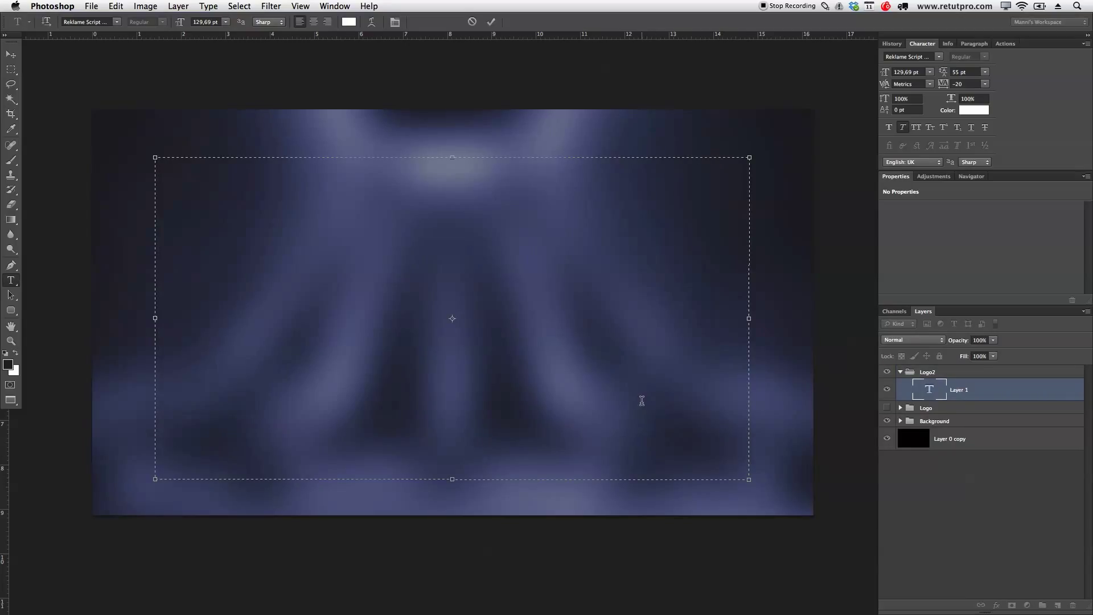
{"action": "type", "text": "F"}
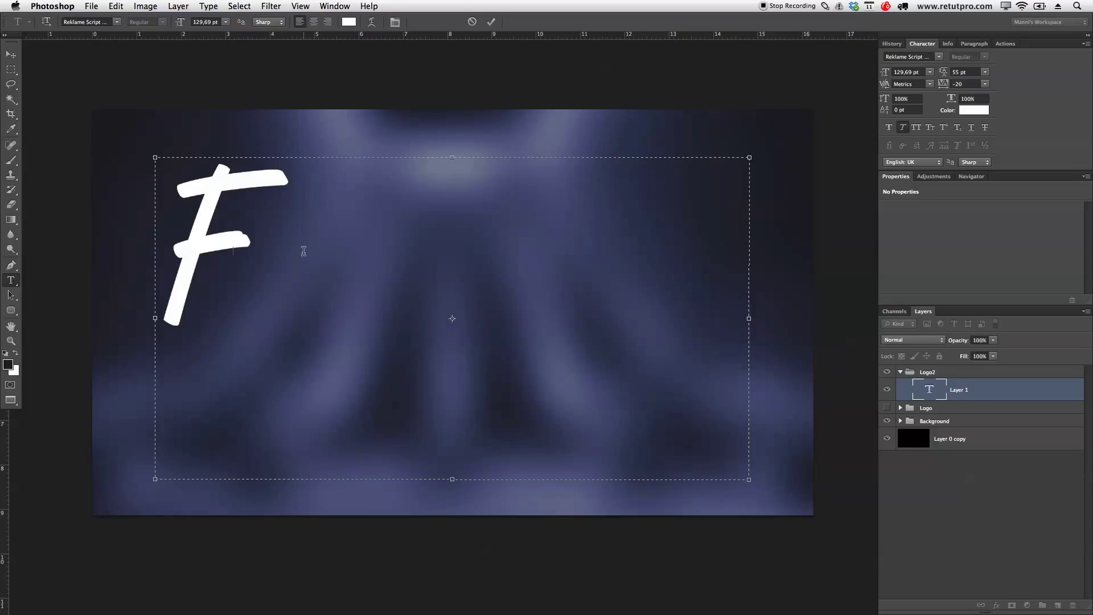
{"action": "mouse_move", "coordinate": [264, 225]}
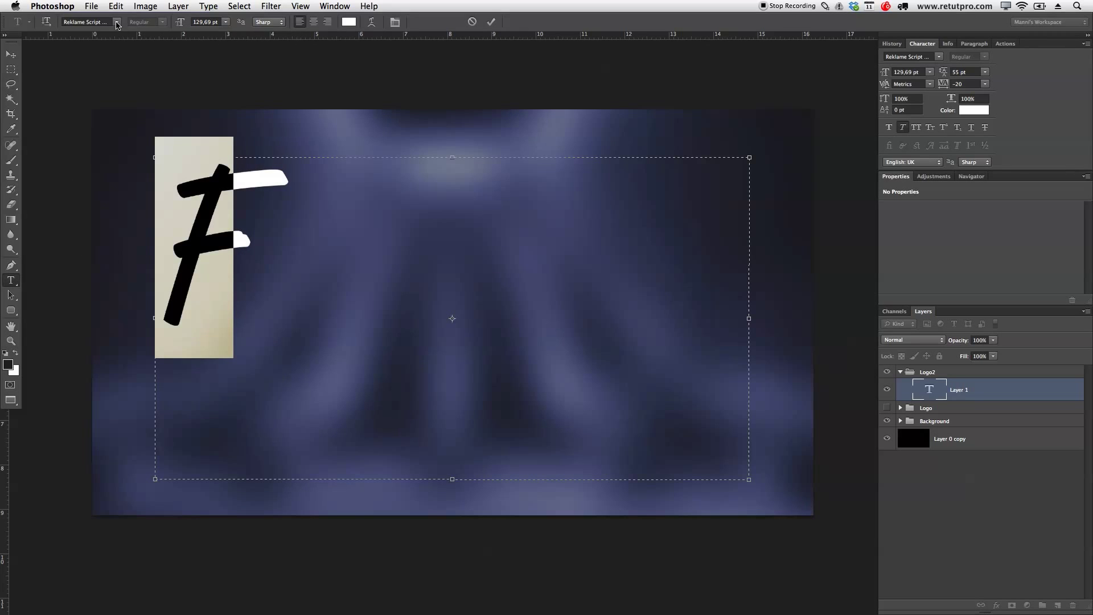
{"action": "left_click", "coordinate": [117, 21]}
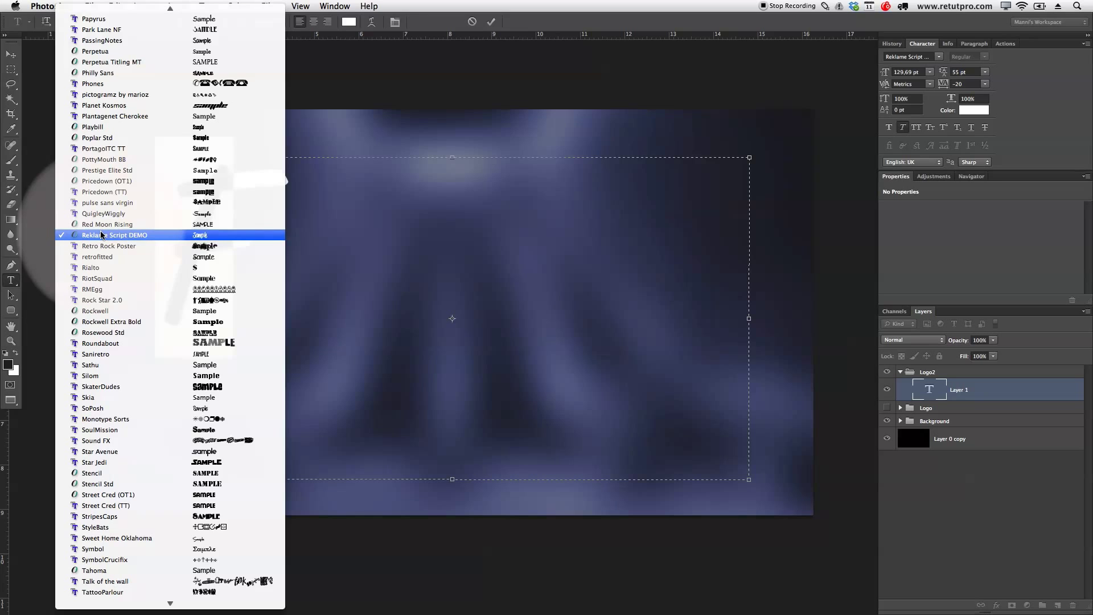
{"action": "left_click", "coordinate": [103, 236]}
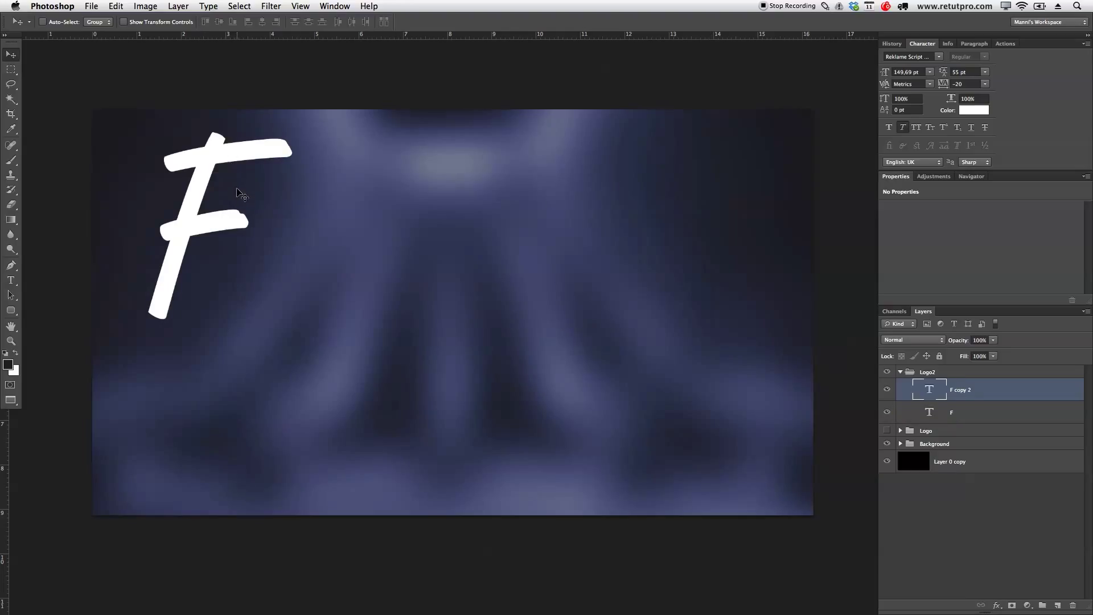
{"action": "mouse_move", "coordinate": [237, 214]}
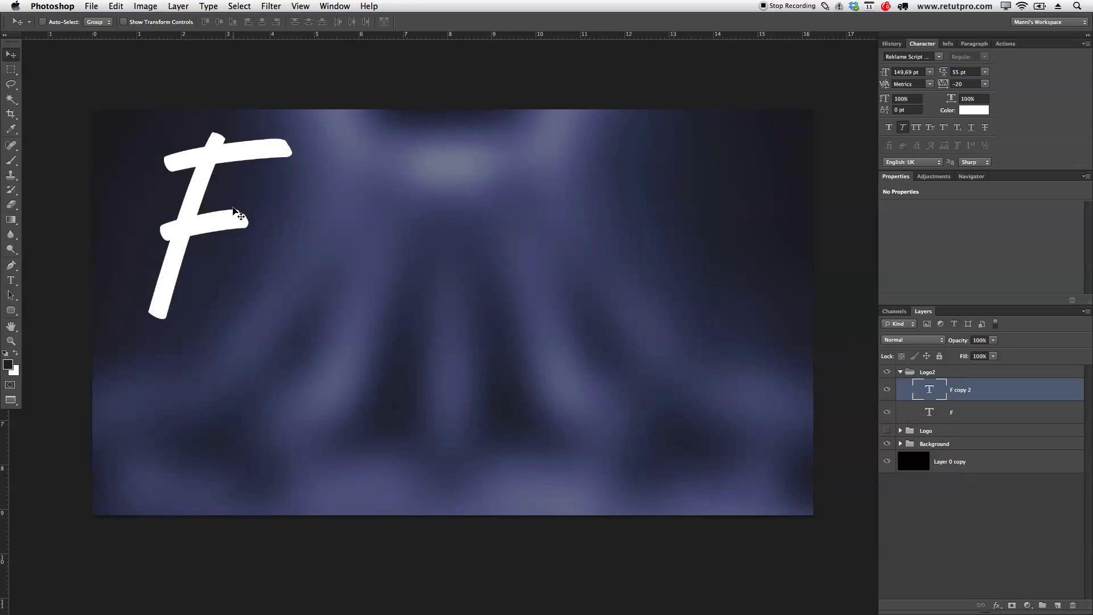
Add a separate 'undy' type layer right of the F, entering values 20 and -20.
{"action": "left_click_drag", "start_coordinate": [223, 223], "coordinate": [439, 245]}
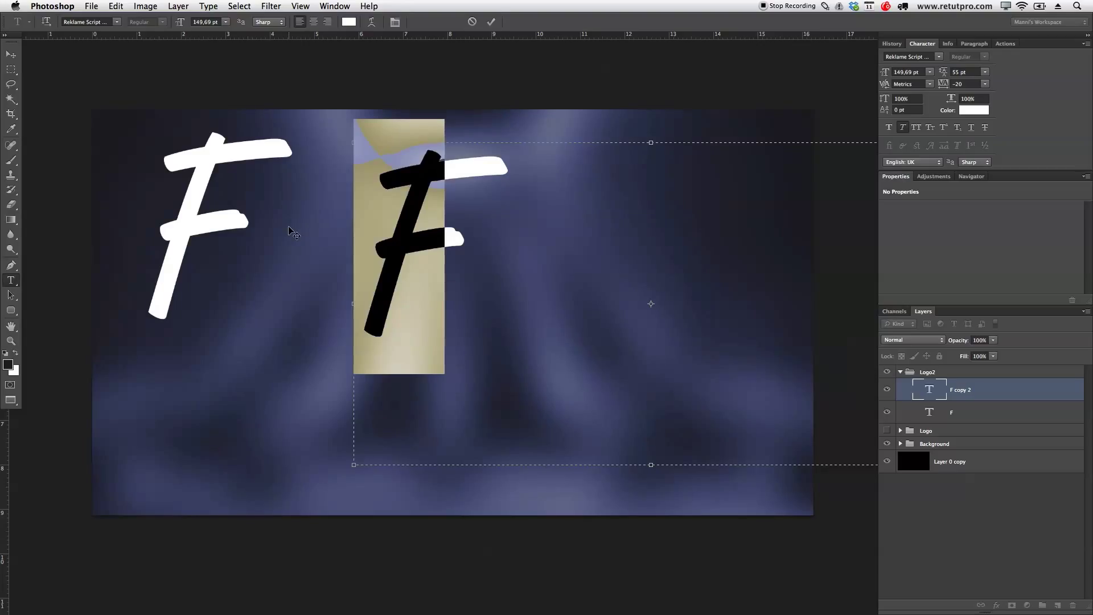
{"action": "type", "text": "undy"}
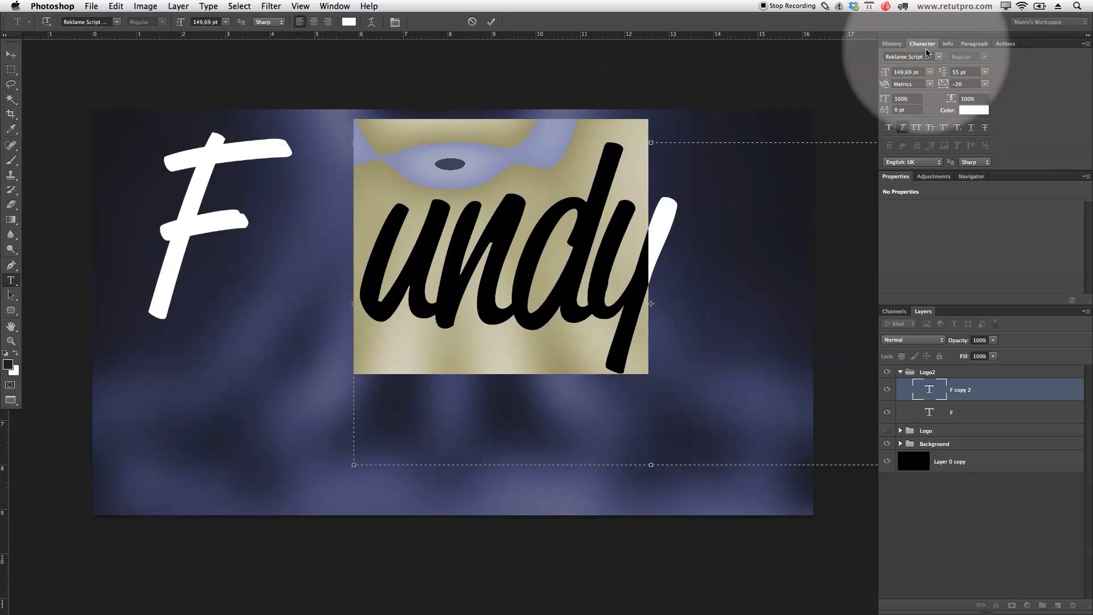
{"action": "left_click", "coordinate": [334, 6]}
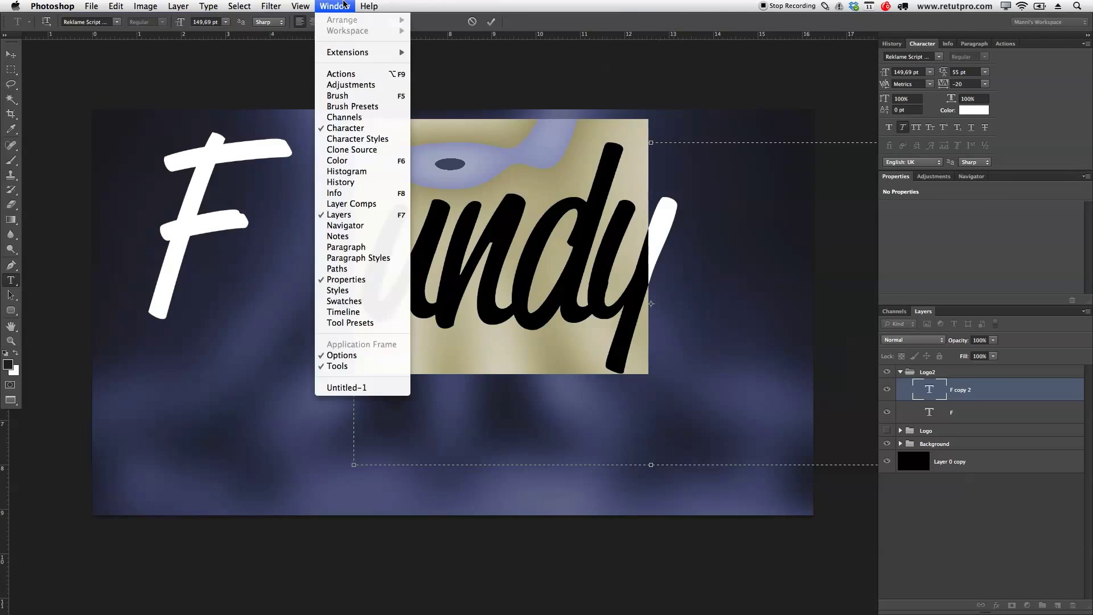
{"action": "mouse_move", "coordinate": [346, 128]}
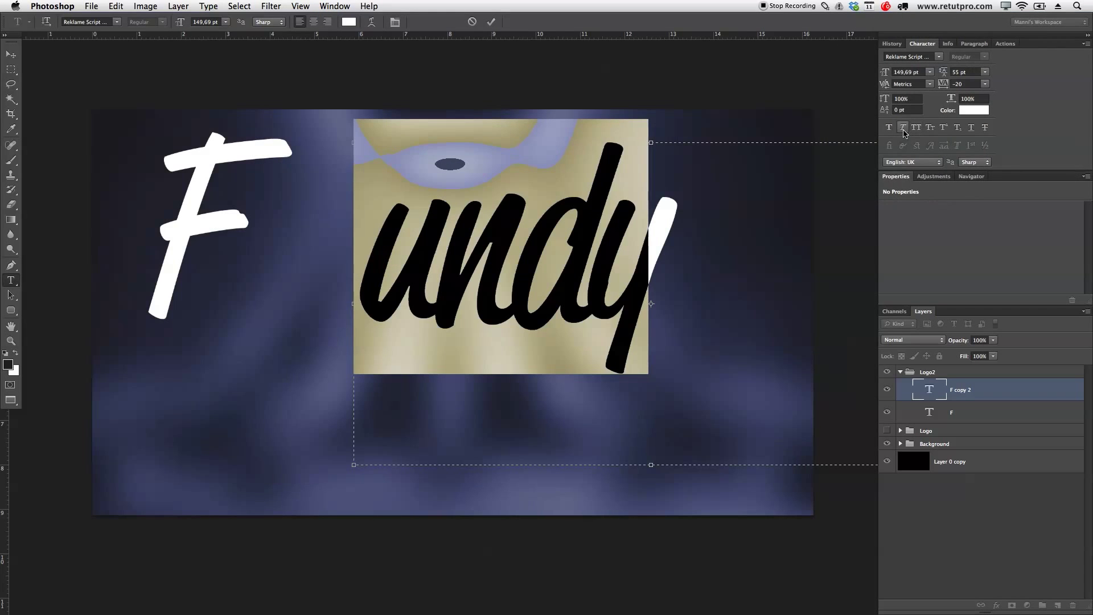
{"action": "mouse_move", "coordinate": [566, 242]}
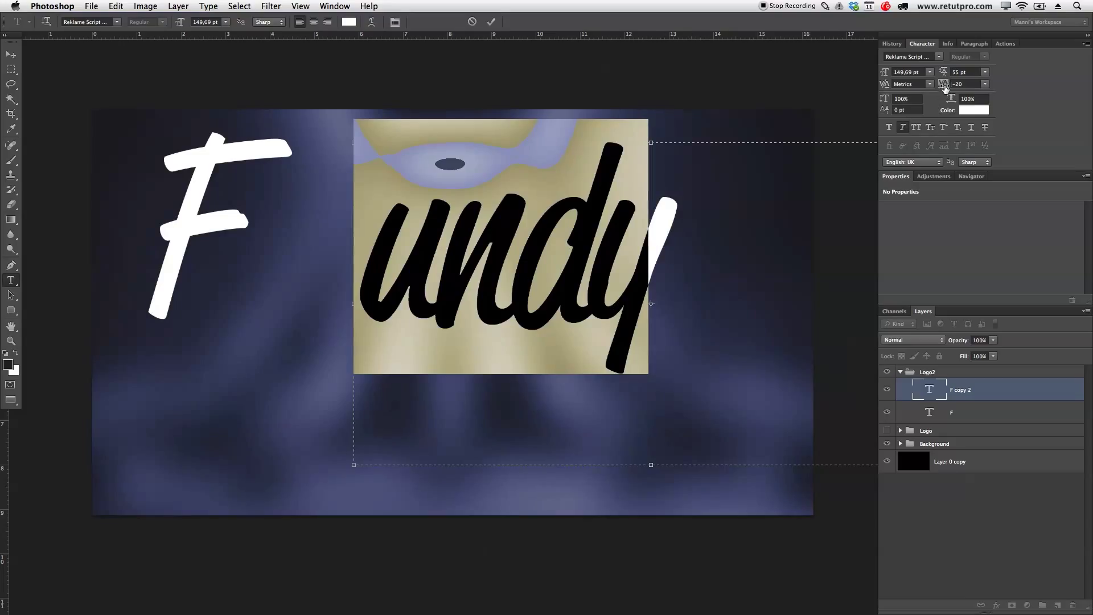
{"action": "type", "text": "20"}
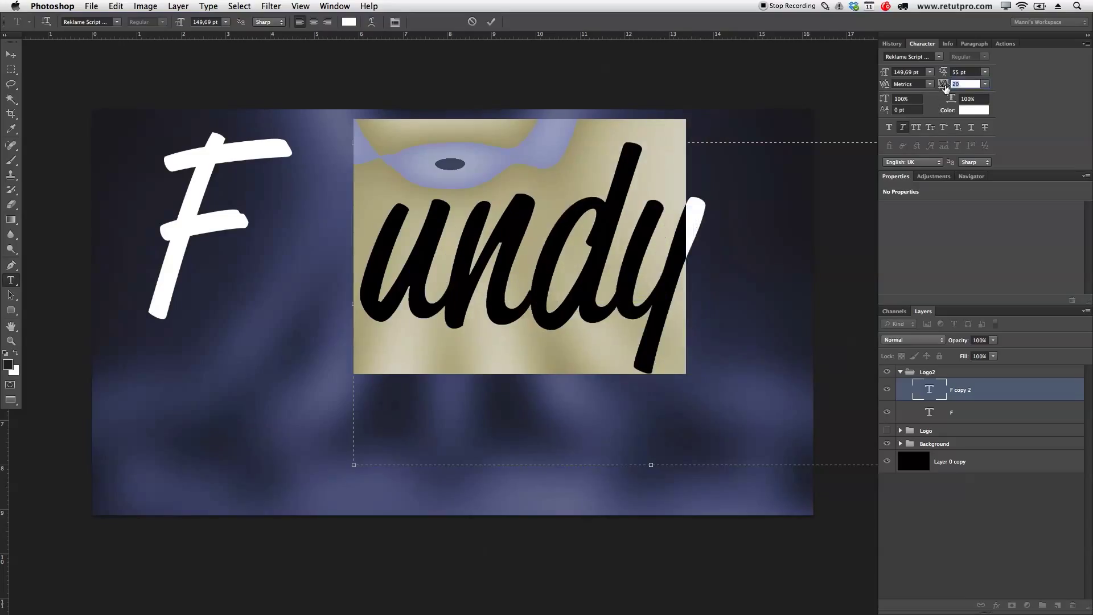
{"action": "type", "text": "-20"}
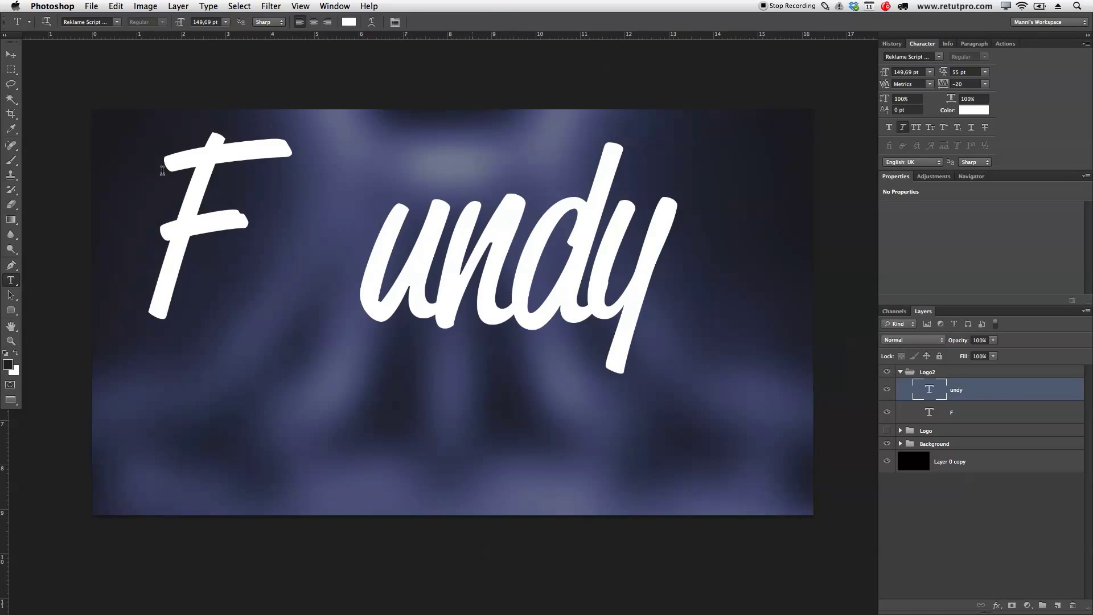
{"action": "left_click", "coordinate": [8, 53]}
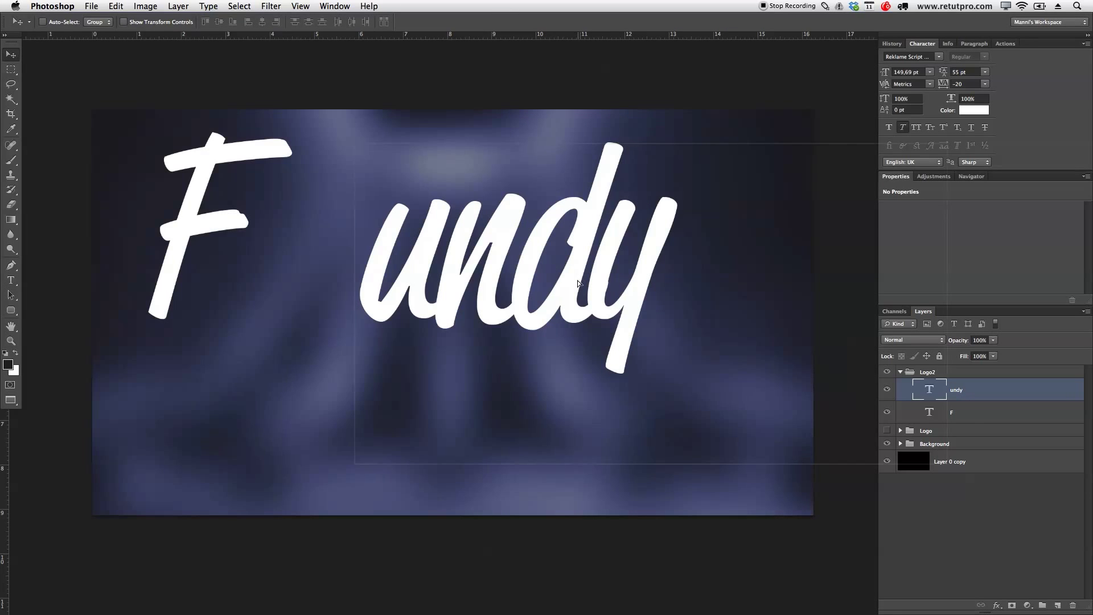
Enlarge the F to about 240 pt, add guides, and select both F and undy layers.
{"action": "left_click_drag", "start_coordinate": [578, 283], "coordinate": [537, 293]}
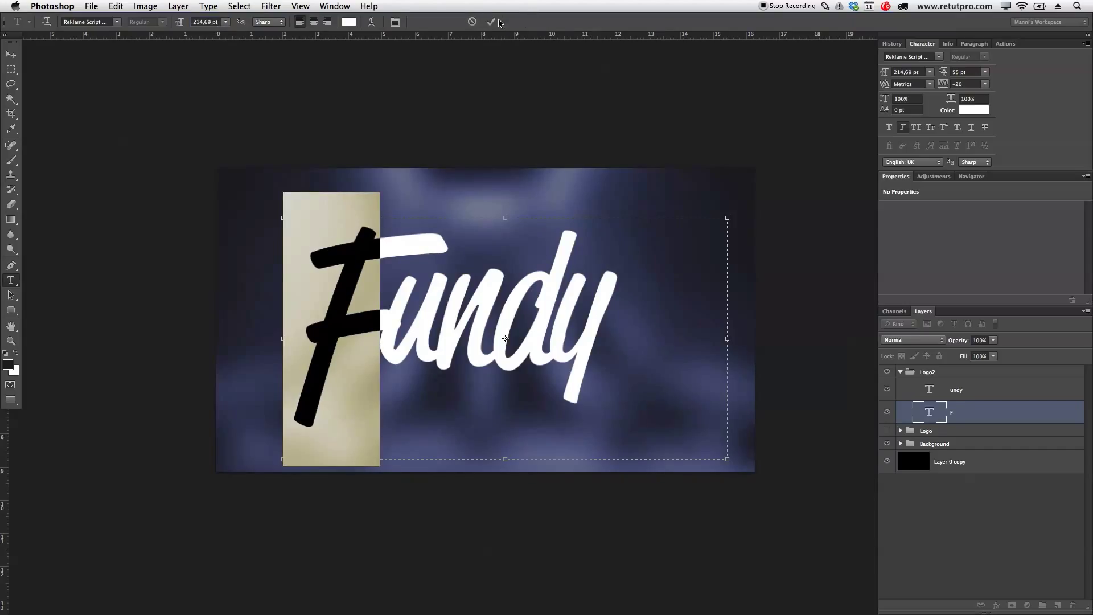
{"action": "left_click", "coordinate": [7, 56]}
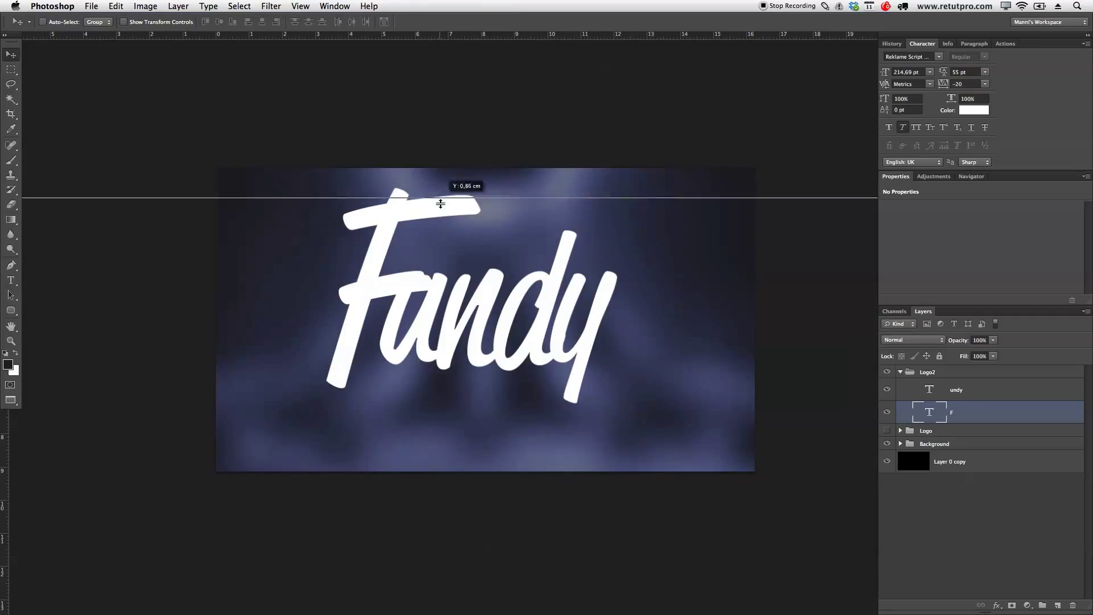
{"action": "left_click_drag", "start_coordinate": [440, 204], "coordinate": [601, 403]}
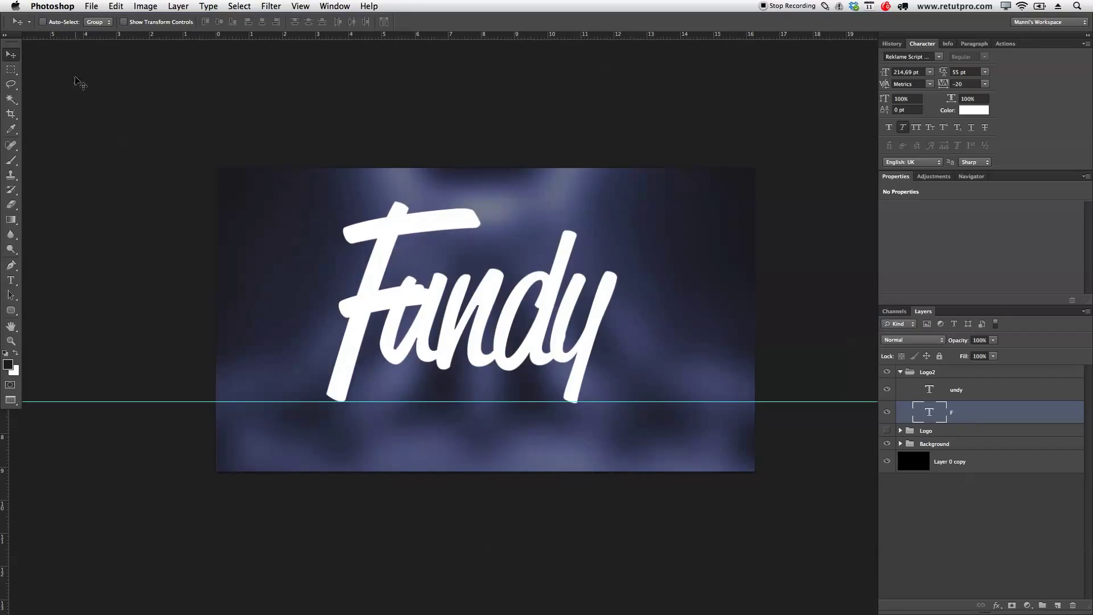
{"action": "left_click", "coordinate": [11, 280]}
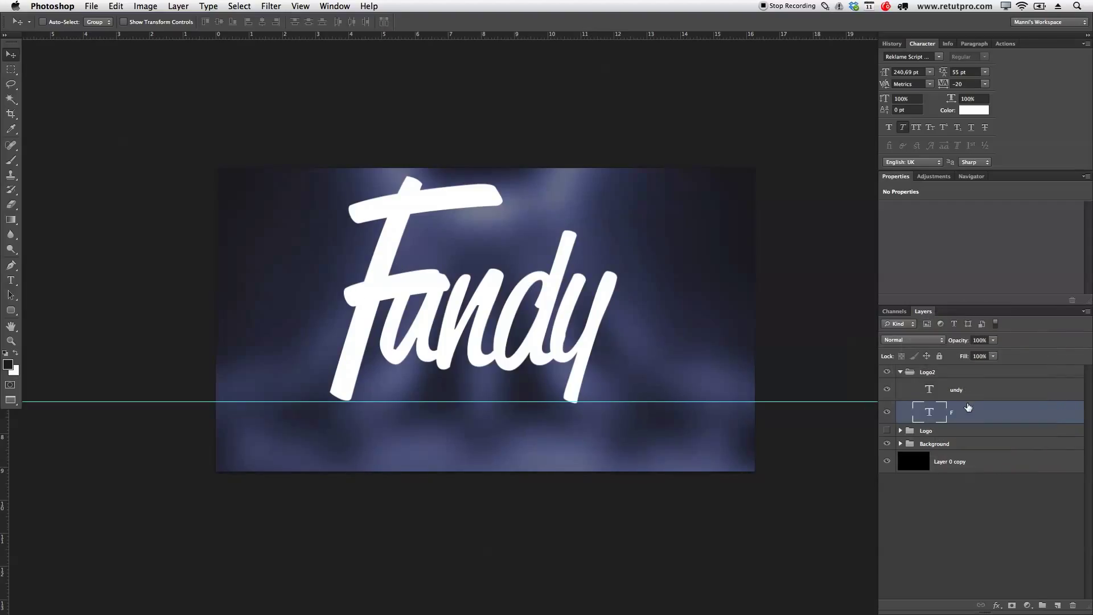
{"action": "left_click", "coordinate": [969, 390]}
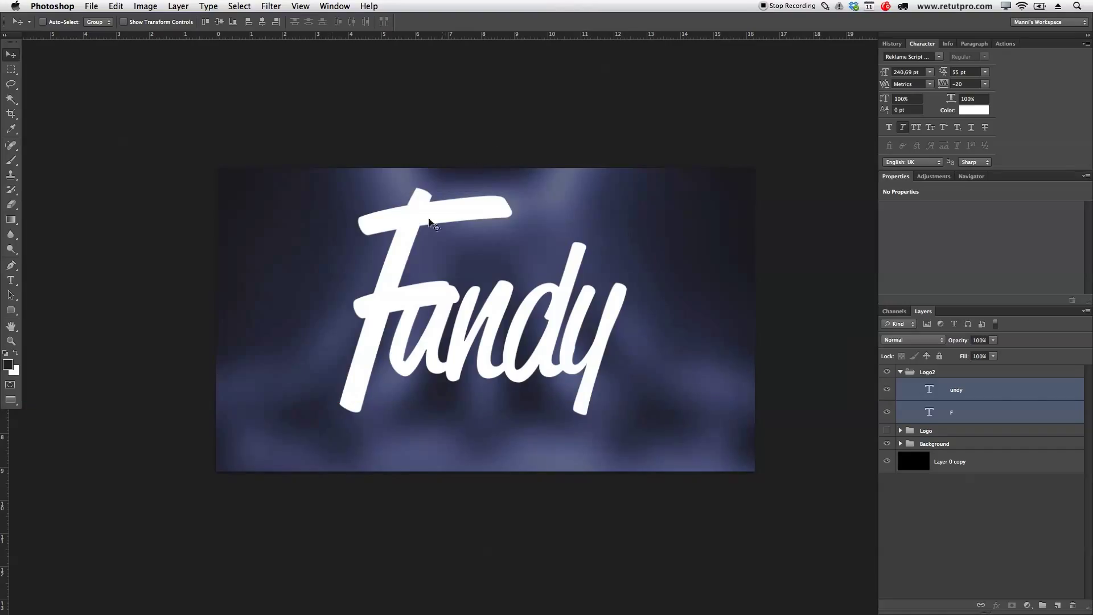
Type SOFTWARE in white Helvetica Neue UltraLight at 28 pt under the Fundy lettering.
{"action": "left_click_drag", "start_coordinate": [356, 425], "coordinate": [437, 464]}
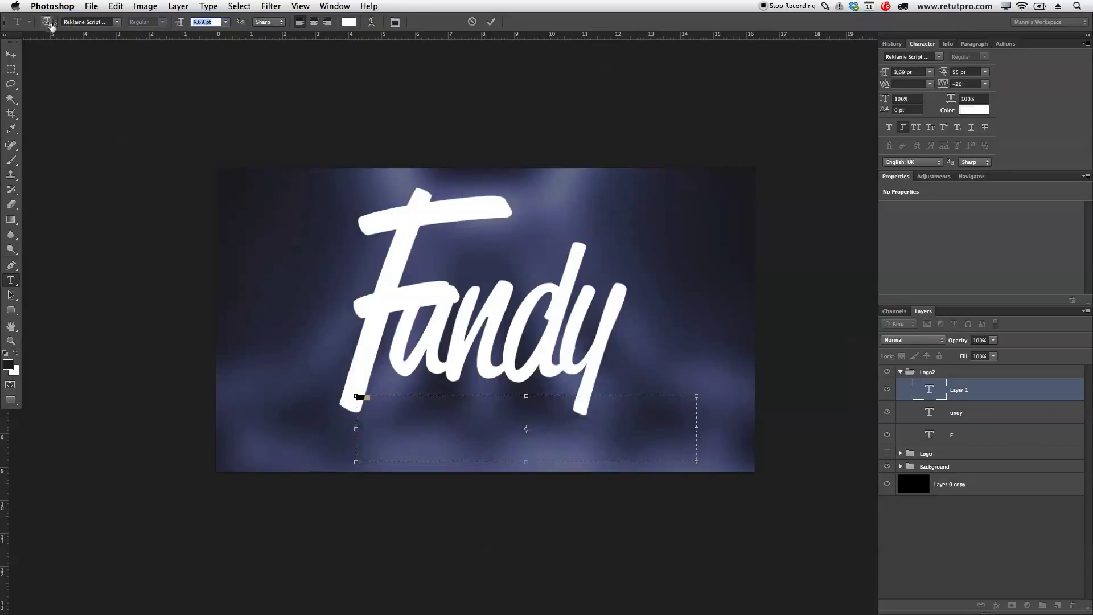
{"action": "type", "text": "SOFTWARE"}
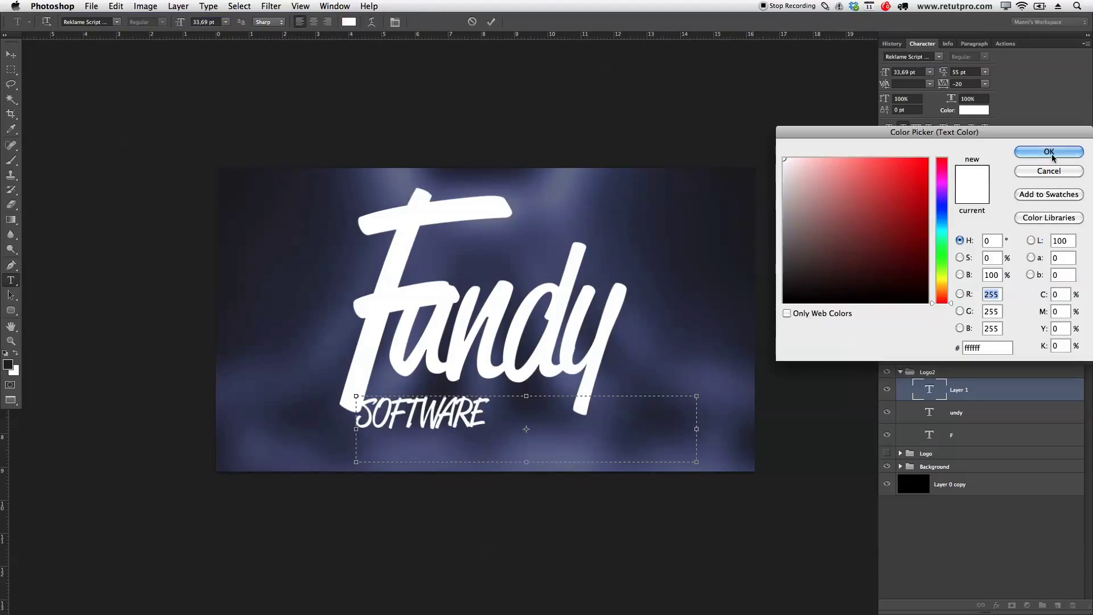
{"action": "left_click", "coordinate": [1049, 152]}
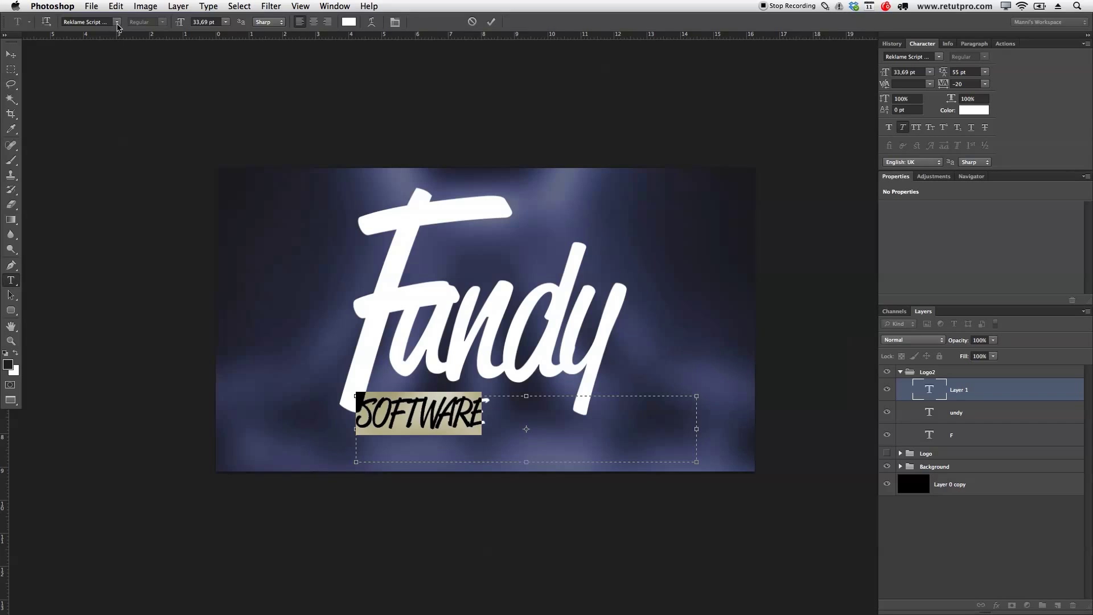
{"action": "left_click", "coordinate": [117, 21]}
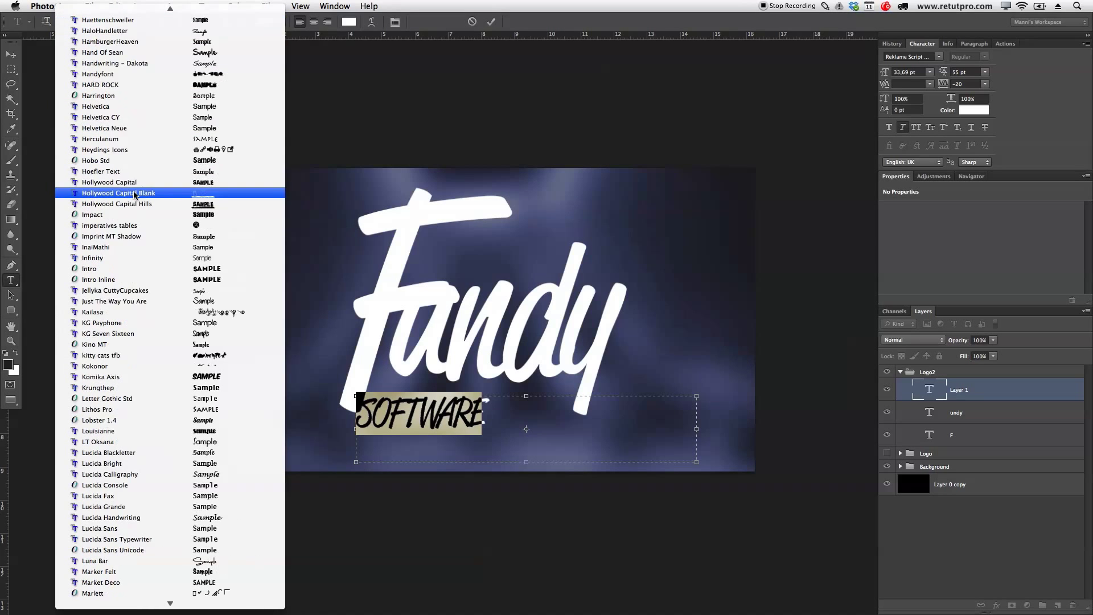
{"action": "left_click", "coordinate": [98, 96]}
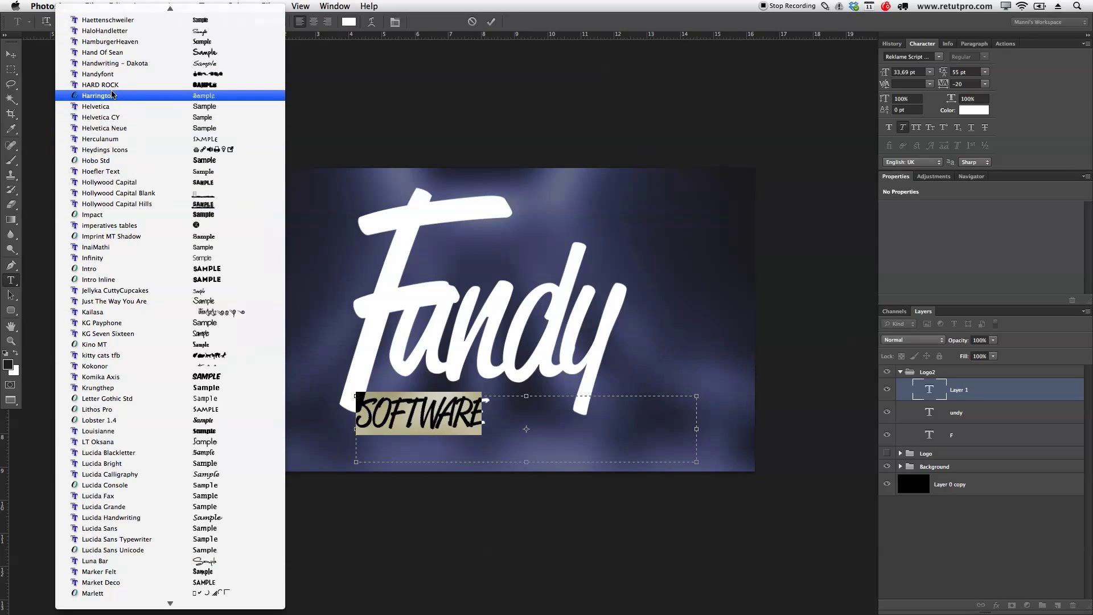
{"action": "left_click", "coordinate": [104, 128]}
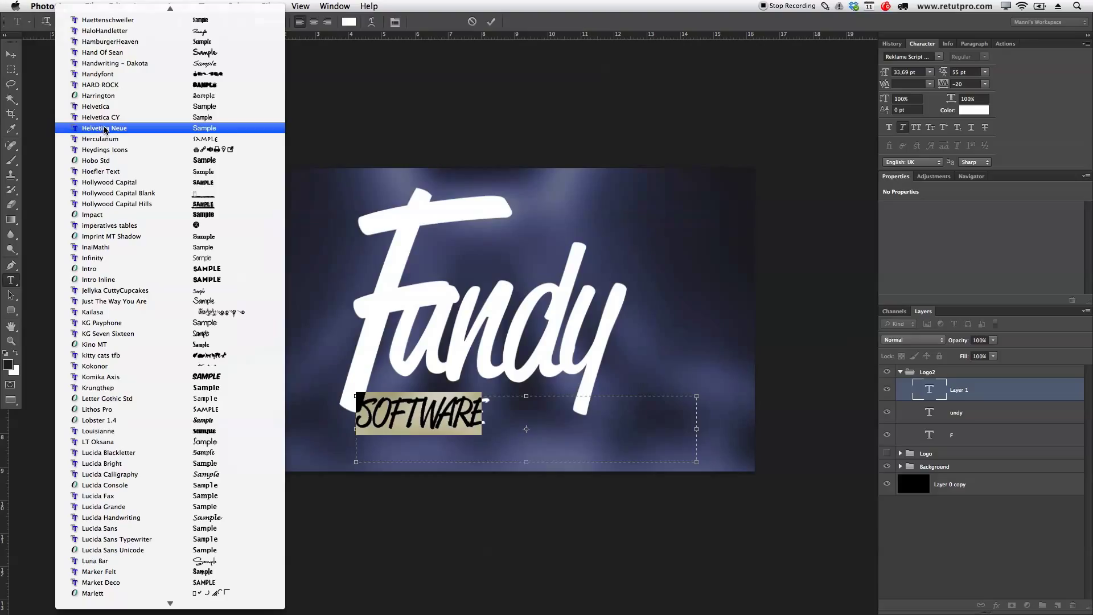
{"action": "left_click", "coordinate": [104, 128]}
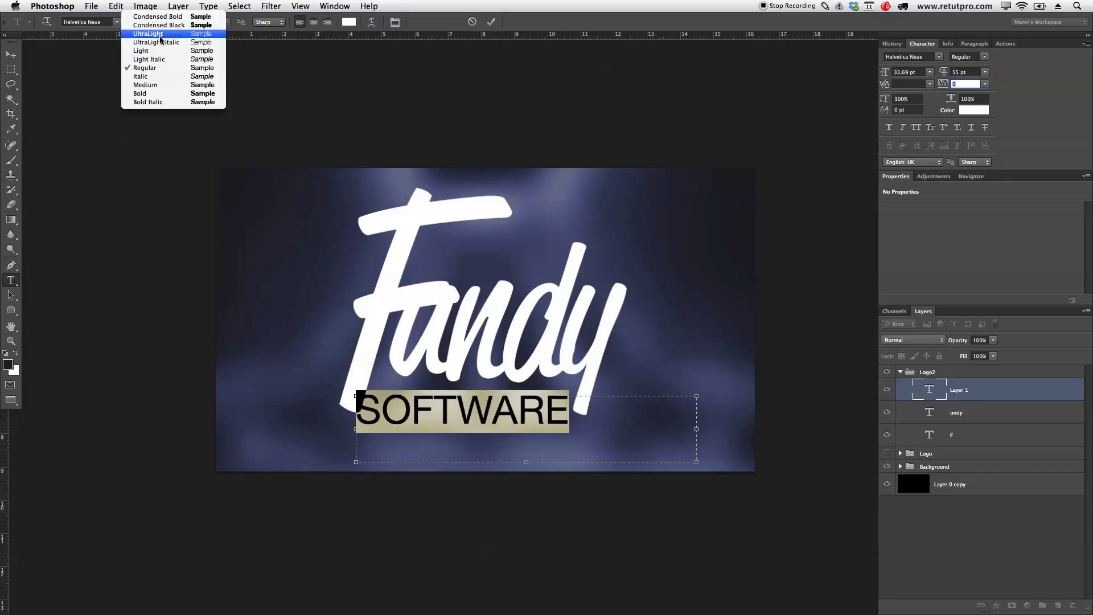
{"action": "left_click", "coordinate": [147, 33]}
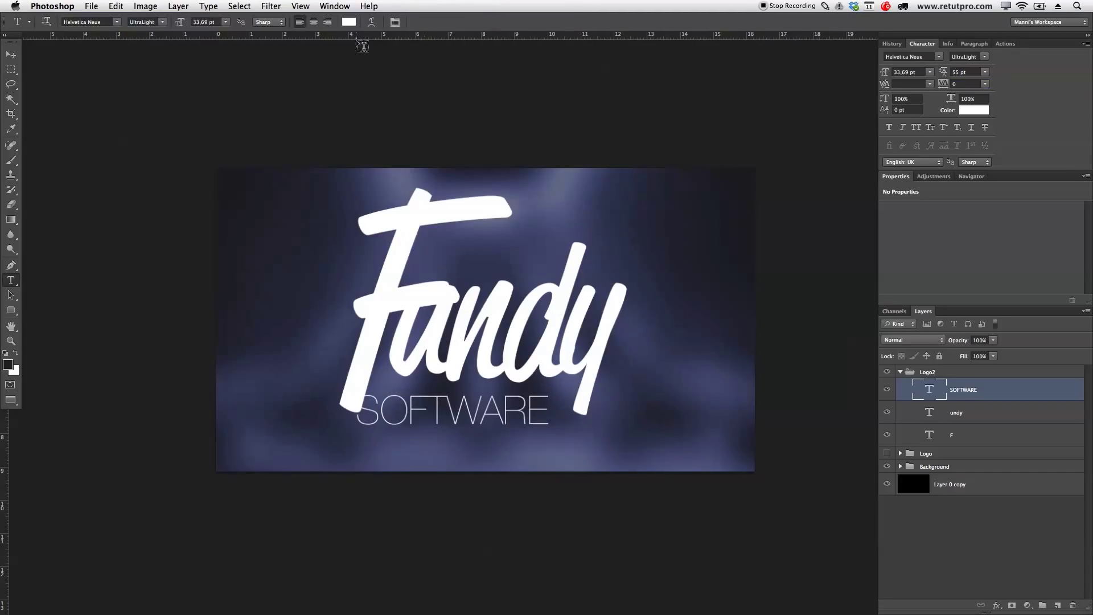
{"action": "left_click", "coordinate": [10, 55]}
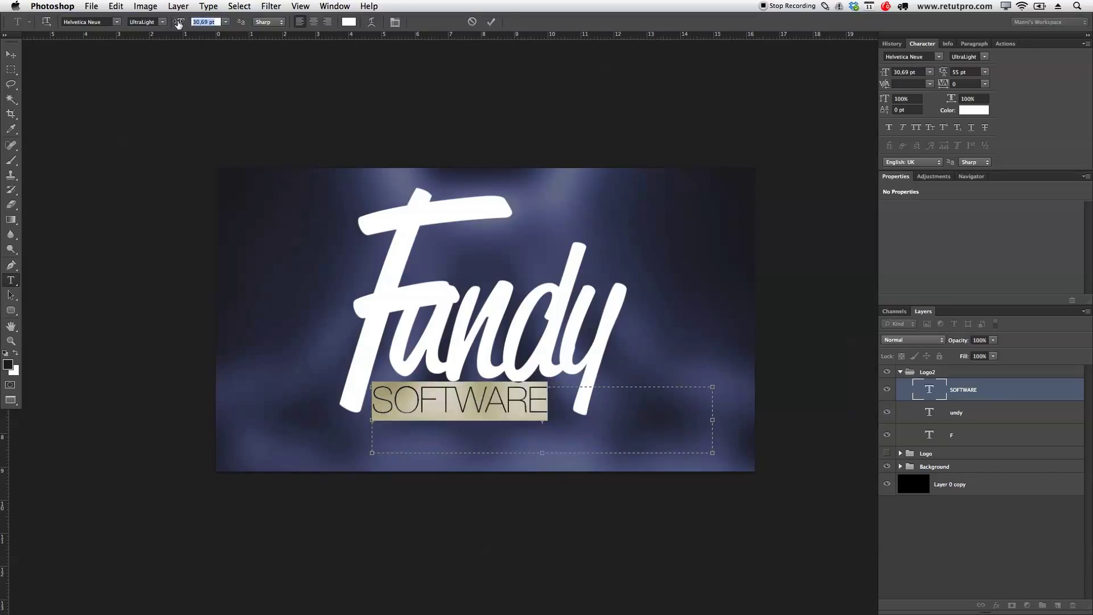
{"action": "left_click", "coordinate": [179, 22]}
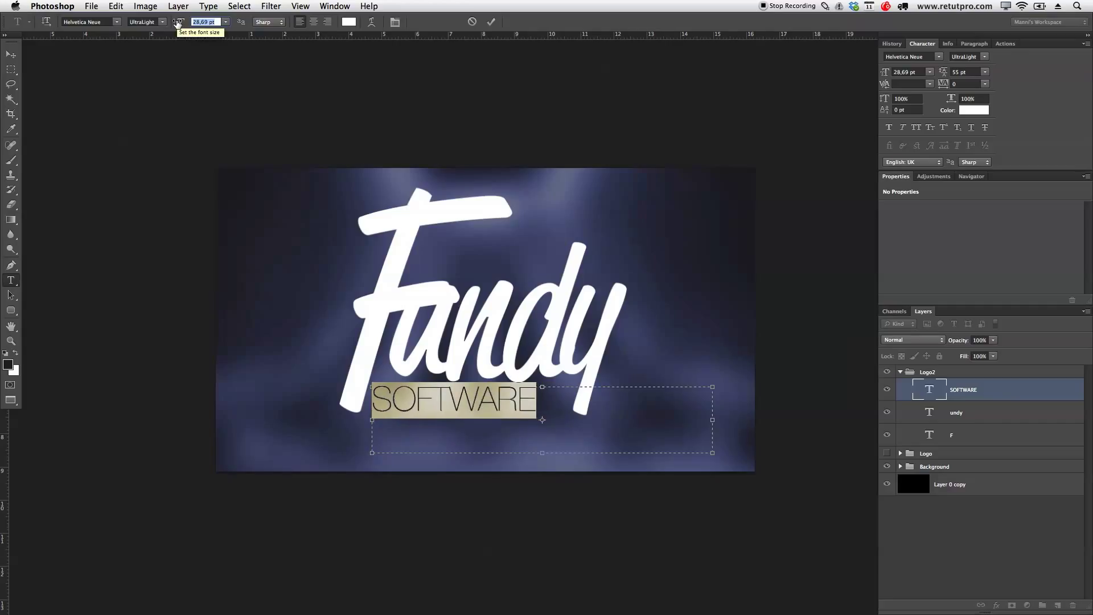
{"action": "mouse_move", "coordinate": [266, 22]}
{"action": "type", "text": "28"}
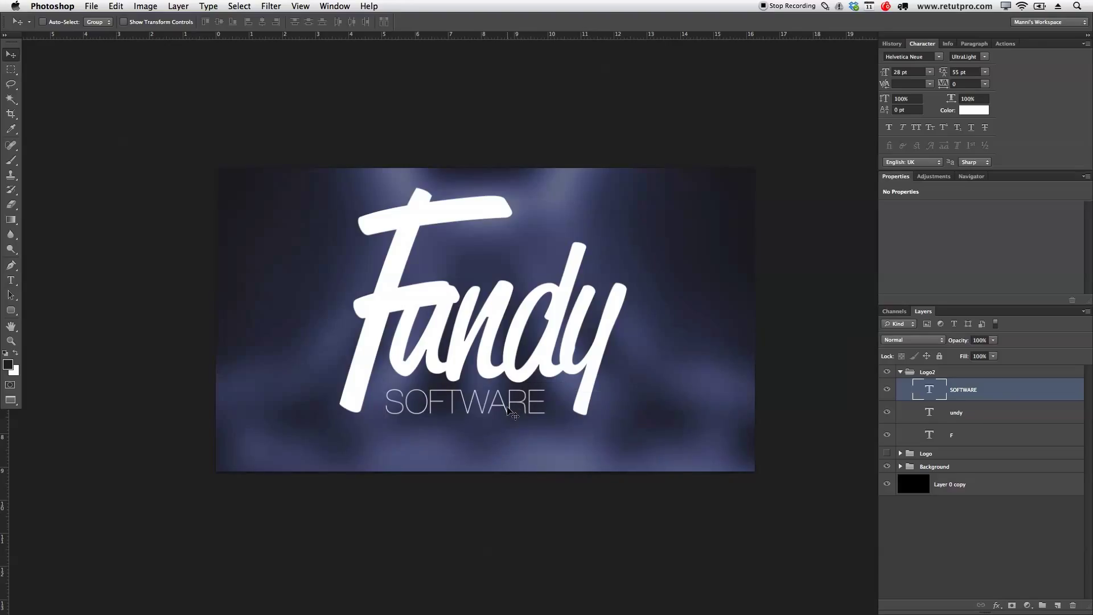
{"action": "left_click", "coordinate": [10, 280]}
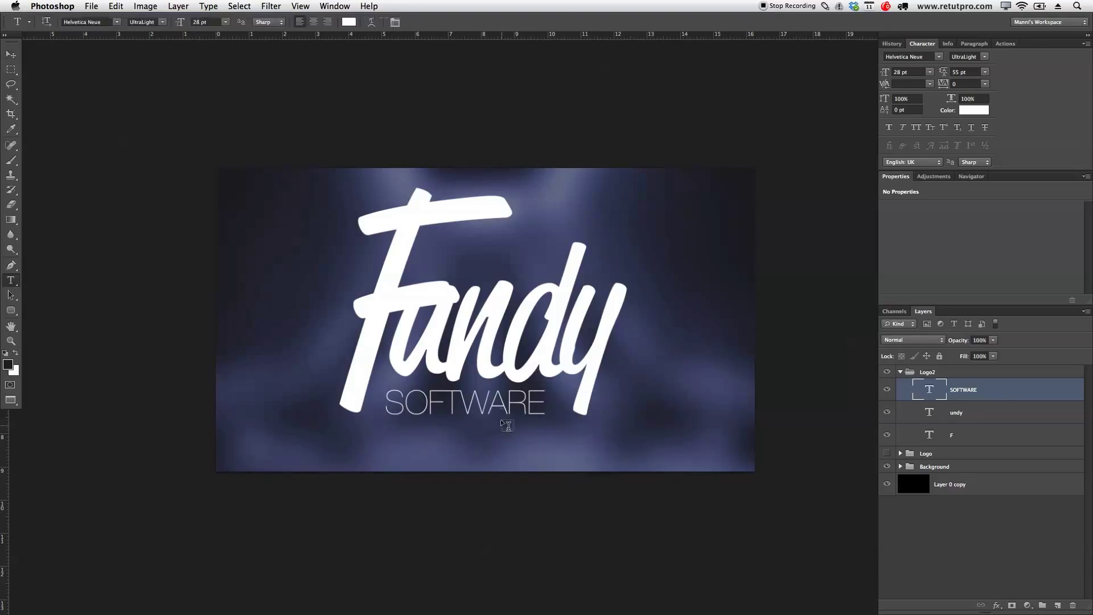
{"action": "left_click", "coordinate": [956, 413]}
{"action": "type", "text": "®"}
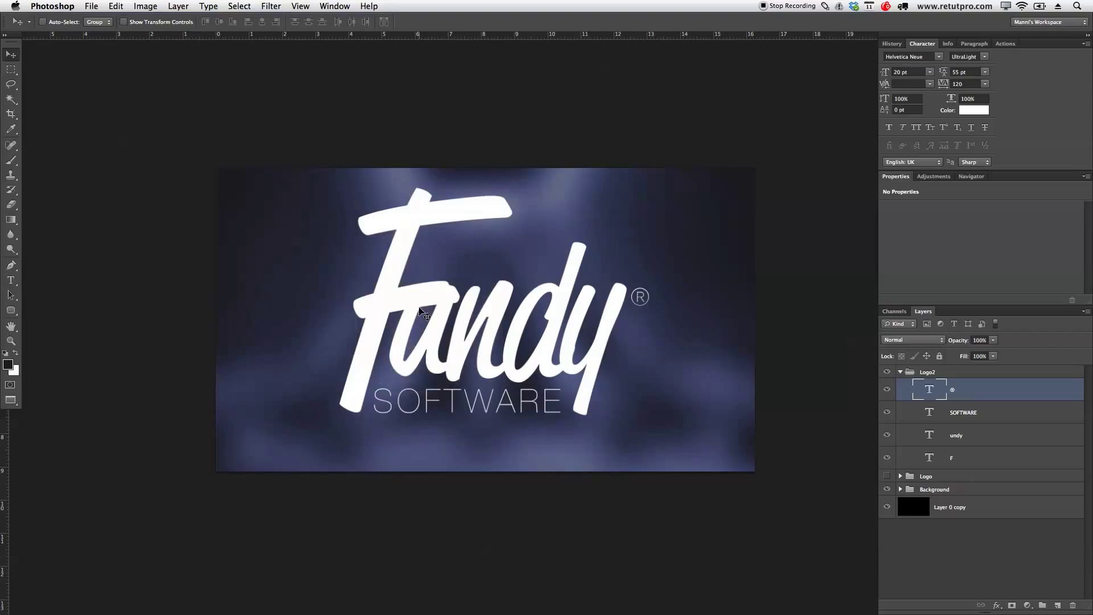
{"action": "mouse_move", "coordinate": [944, 378]}
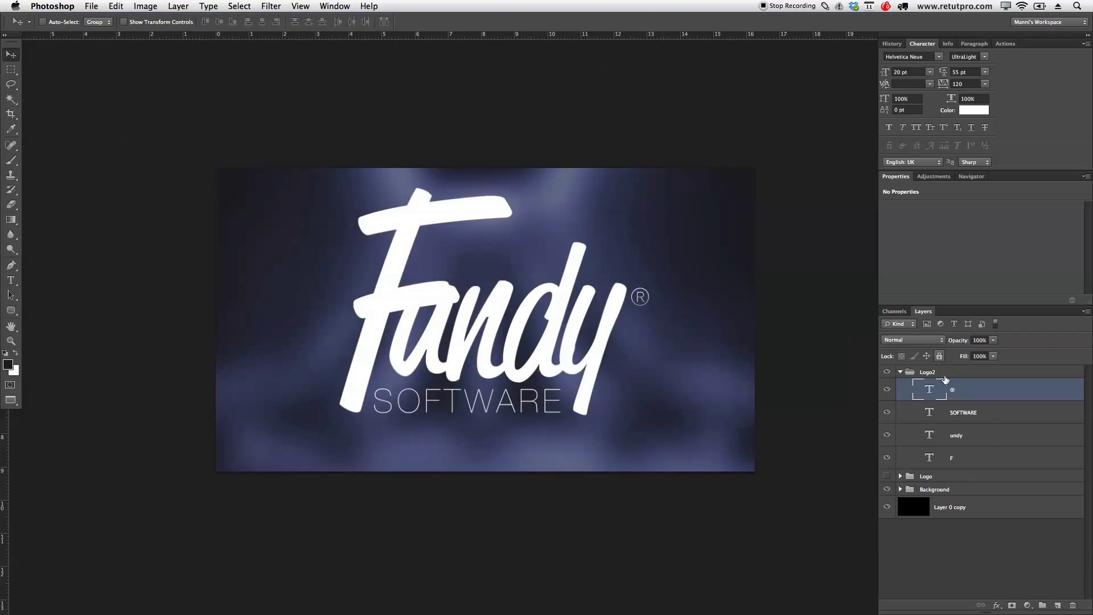
{"action": "mouse_move", "coordinate": [989, 451]}
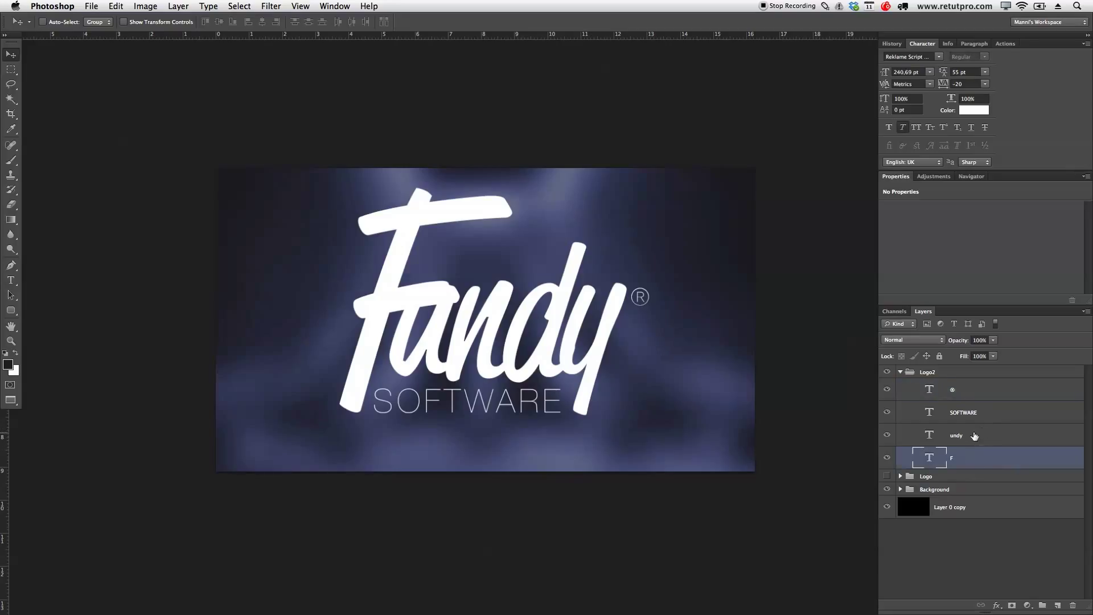
Rasterize the 'F copy 2' and 'undy copy 2' type layers into pixel layers.
{"action": "left_click", "coordinate": [968, 435]}
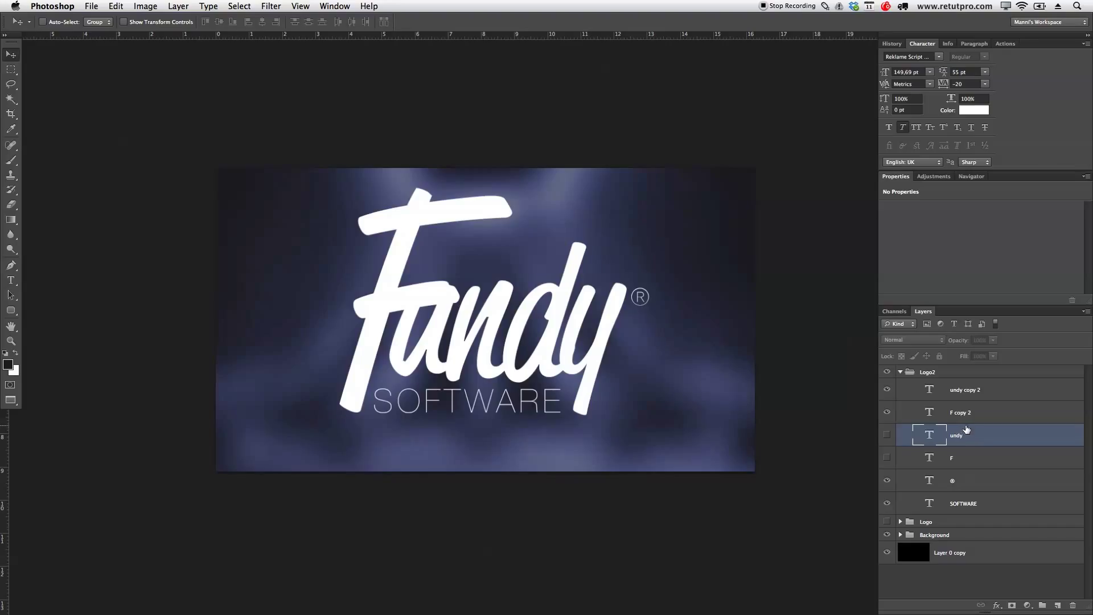
{"action": "left_click", "coordinate": [960, 412]}
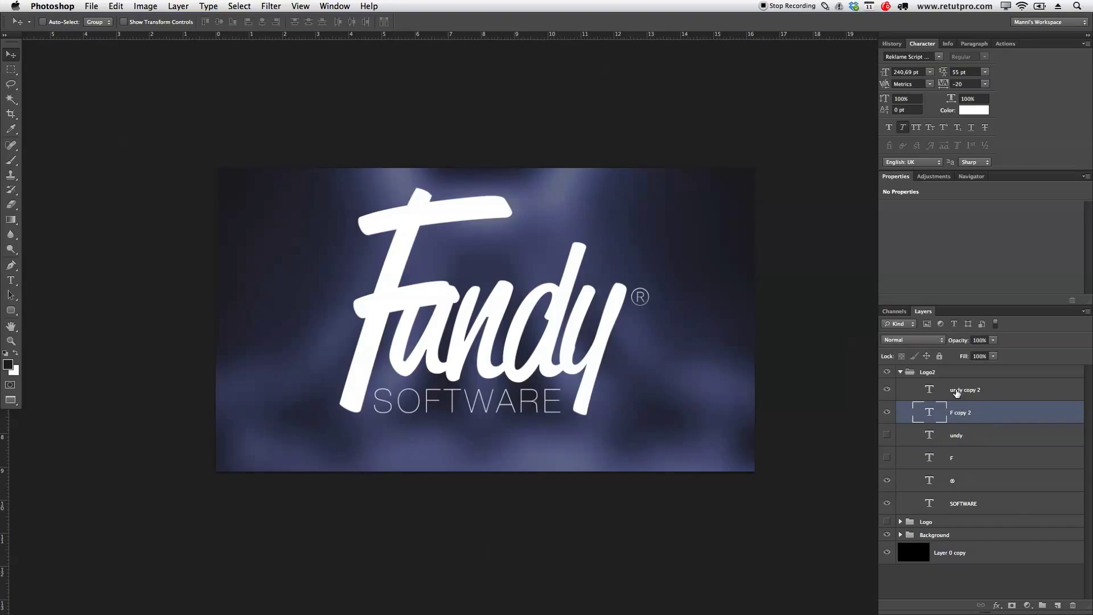
{"action": "mouse_move", "coordinate": [974, 416]}
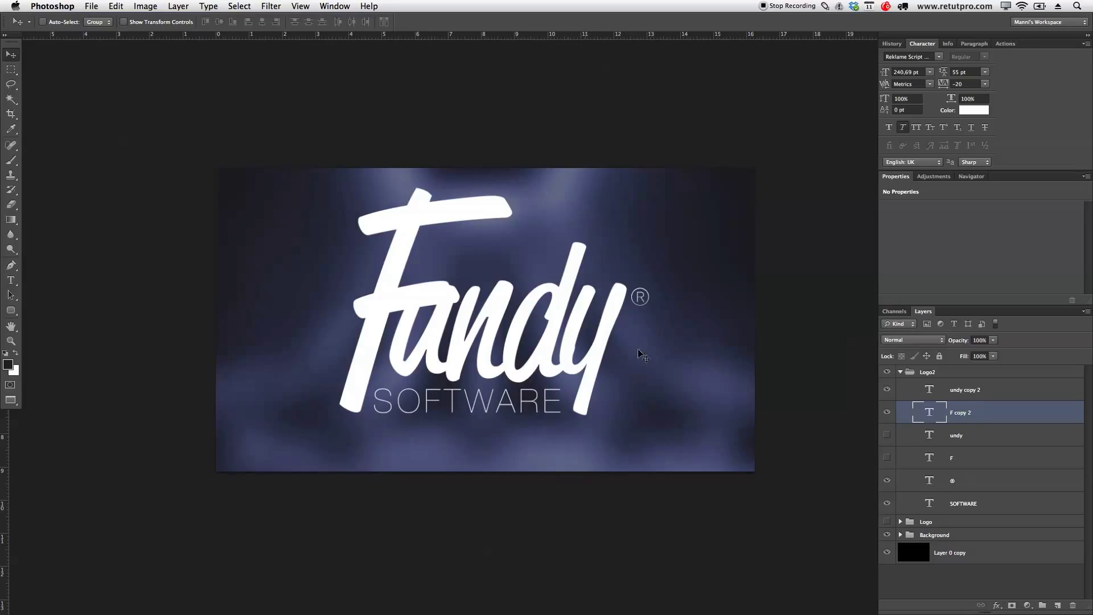
{"action": "right_click", "coordinate": [983, 411]}
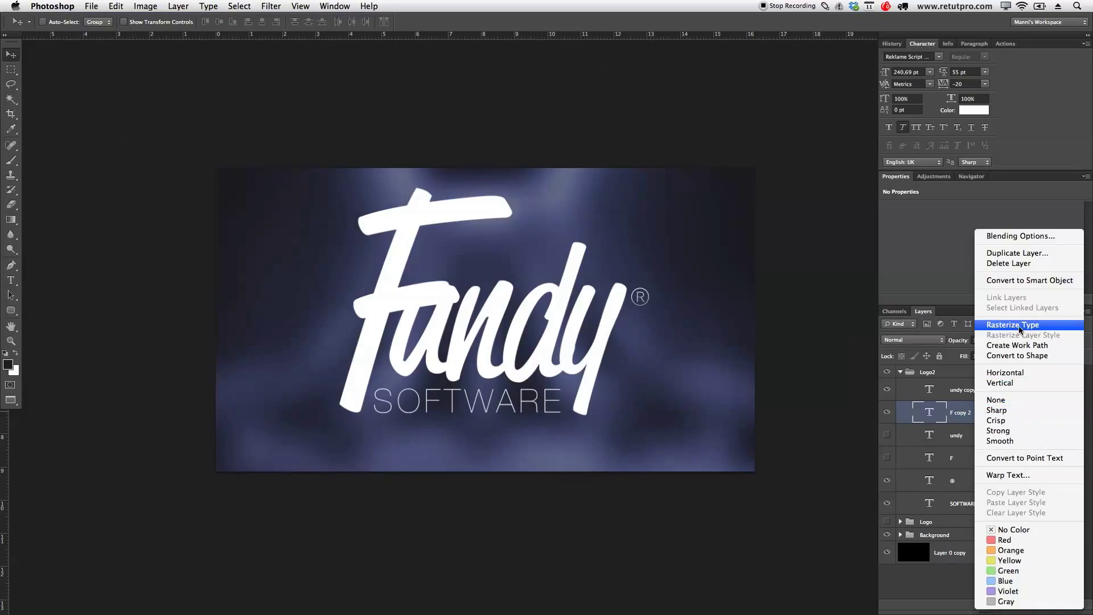
{"action": "left_click", "coordinate": [1013, 325]}
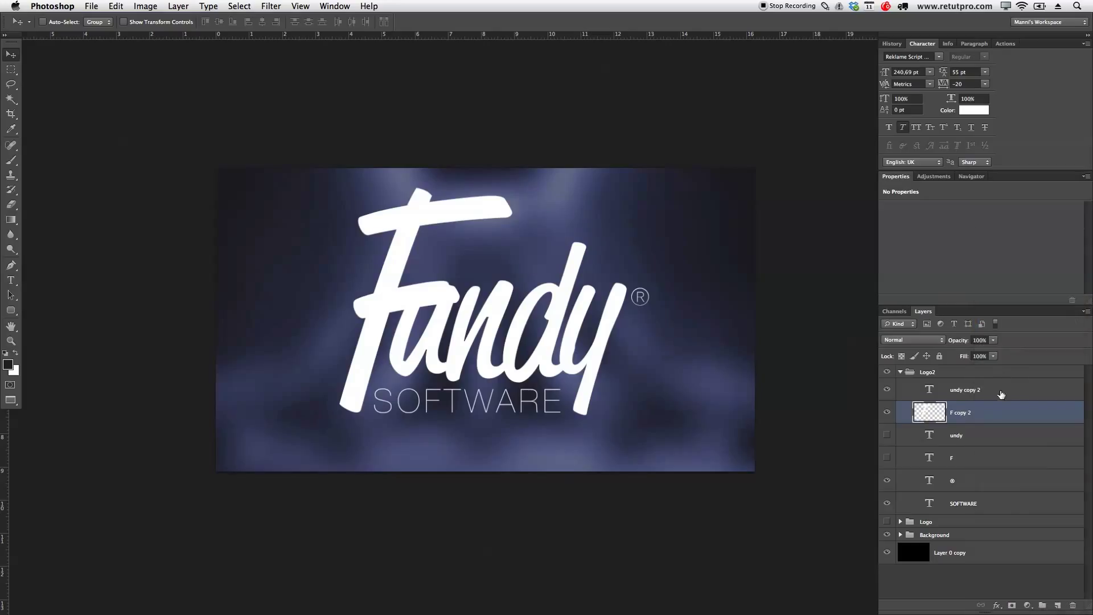
{"action": "right_click", "coordinate": [964, 389]}
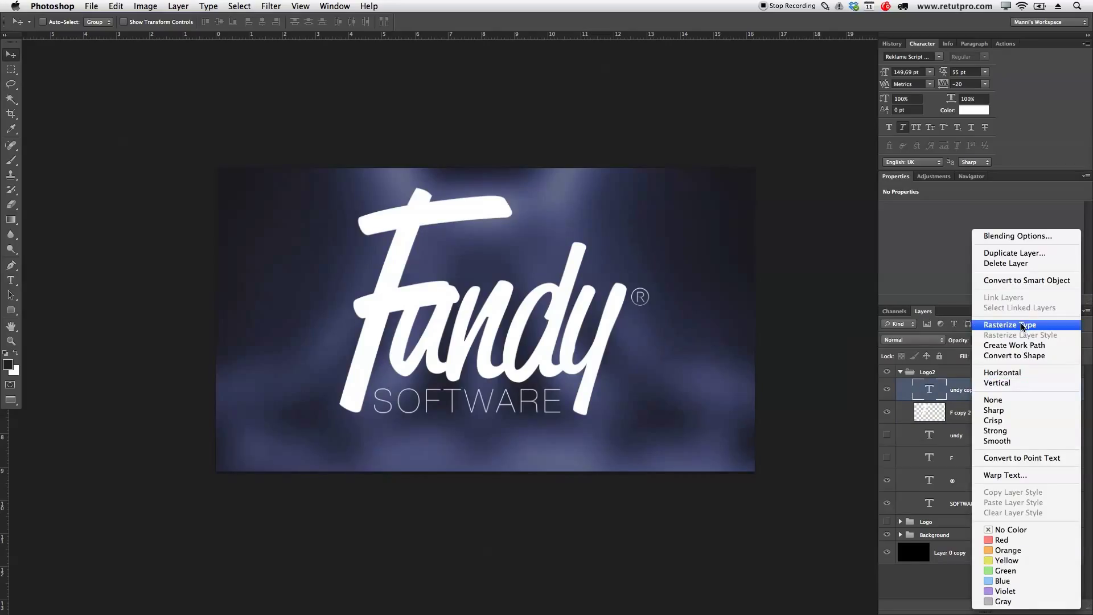
{"action": "left_click", "coordinate": [1010, 324]}
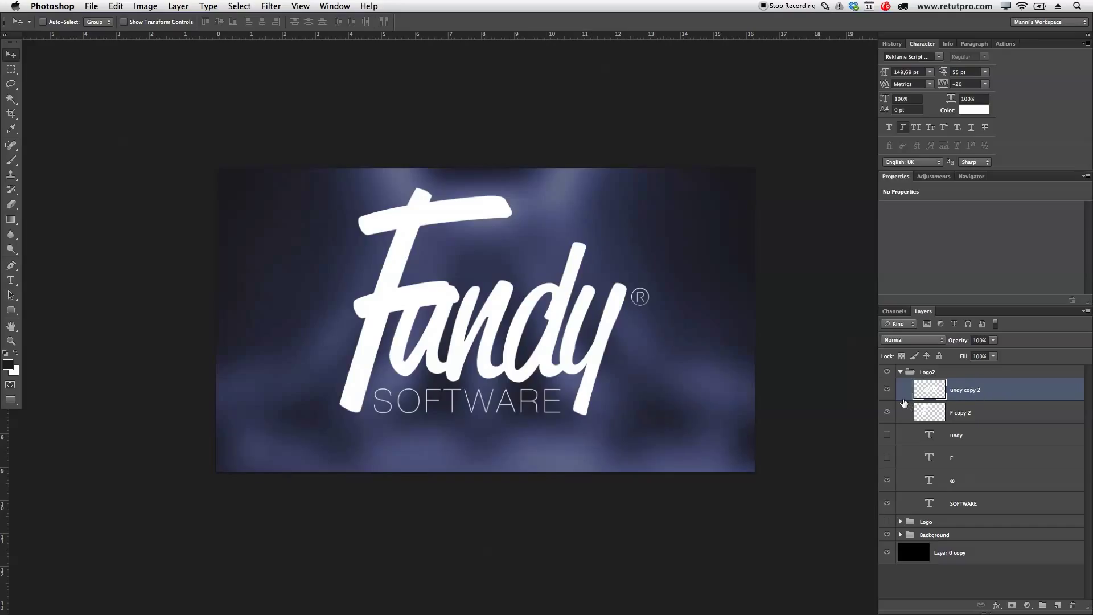
{"action": "mouse_move", "coordinate": [1004, 401]}
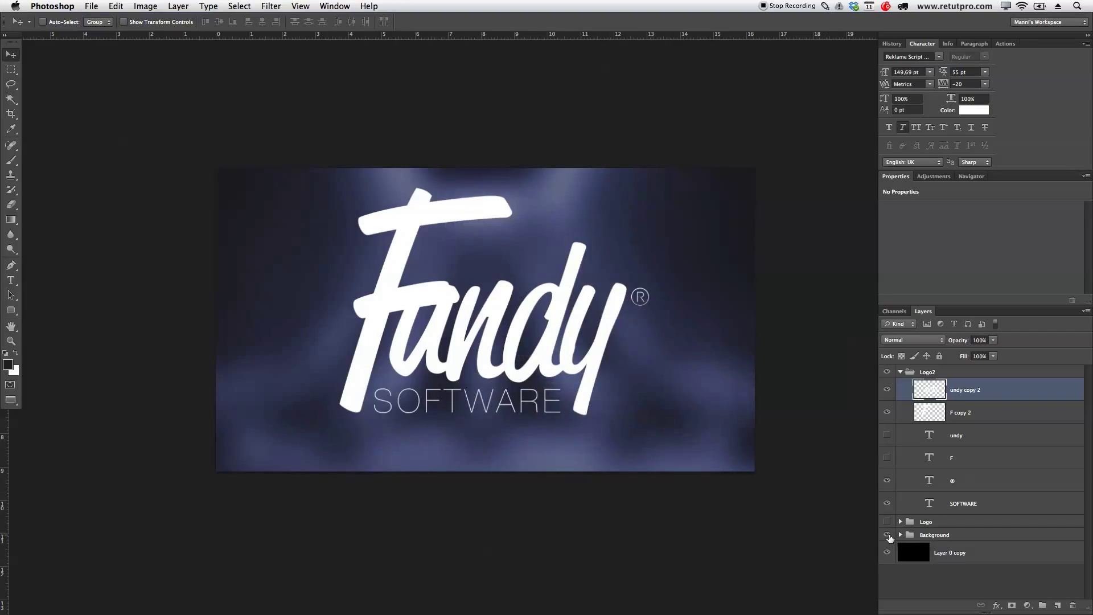
Hide the Background group and give 'undy copy 2' a 7 px black outside stroke.
{"action": "left_click", "coordinate": [887, 534]}
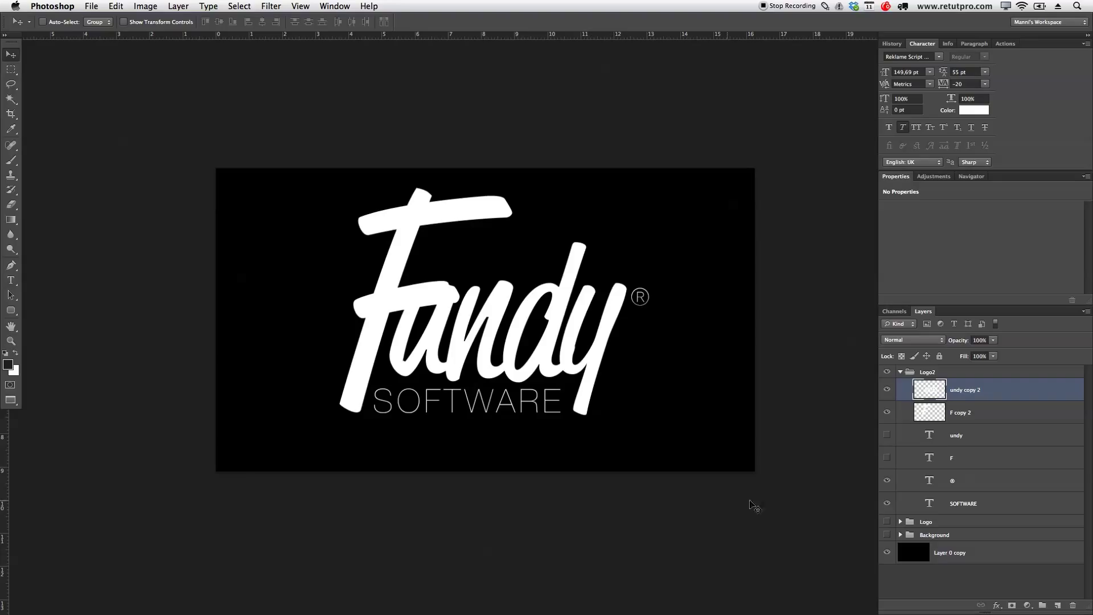
{"action": "mouse_move", "coordinate": [1002, 394]}
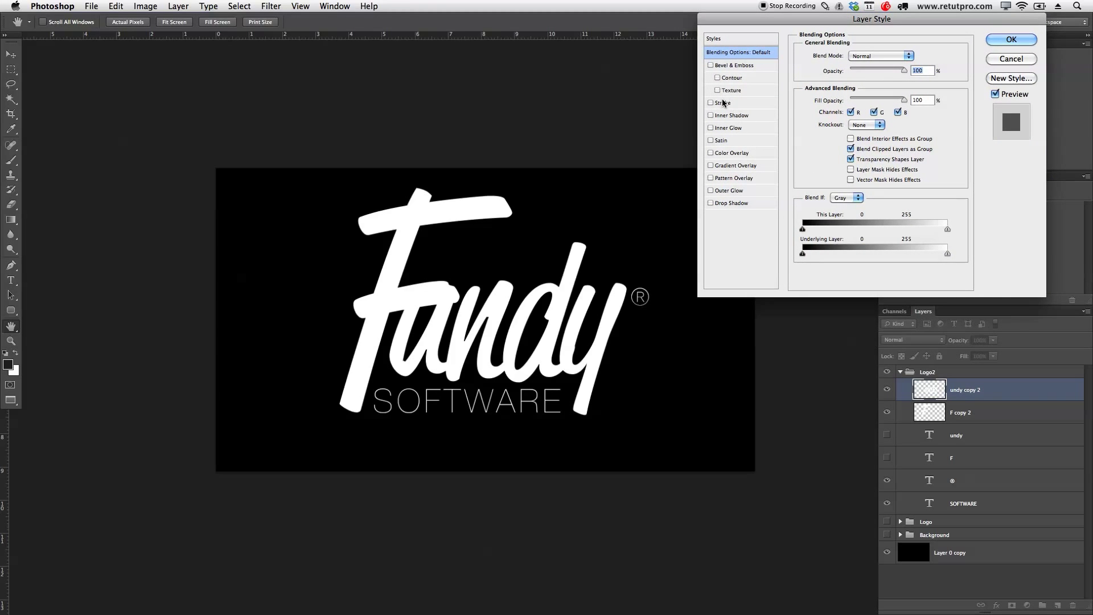
{"action": "left_click", "coordinate": [710, 103]}
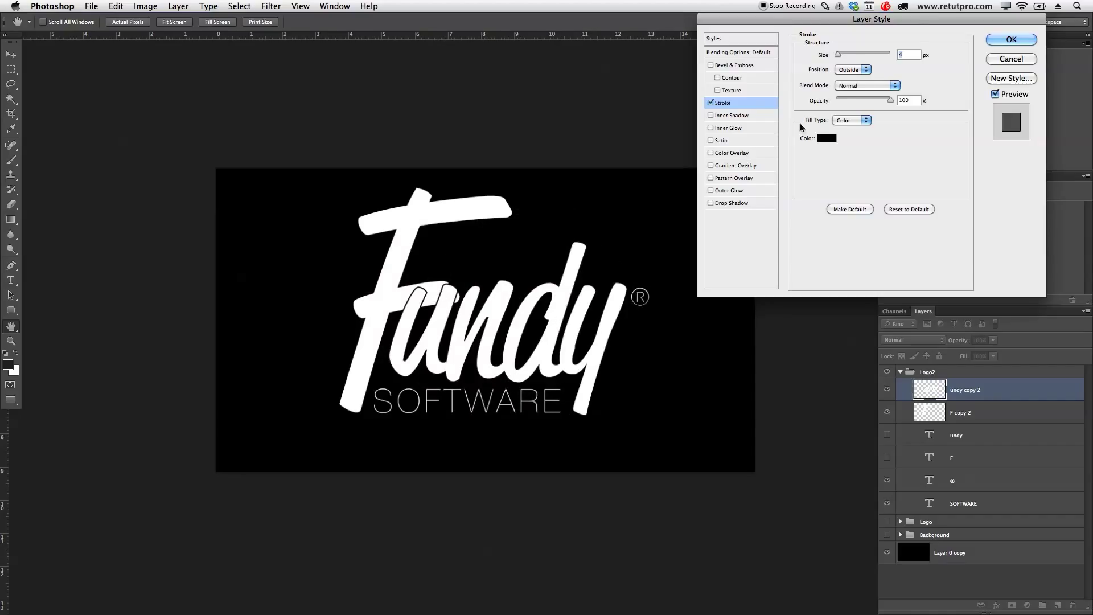
{"action": "left_click_drag", "start_coordinate": [839, 55], "coordinate": [844, 54]}
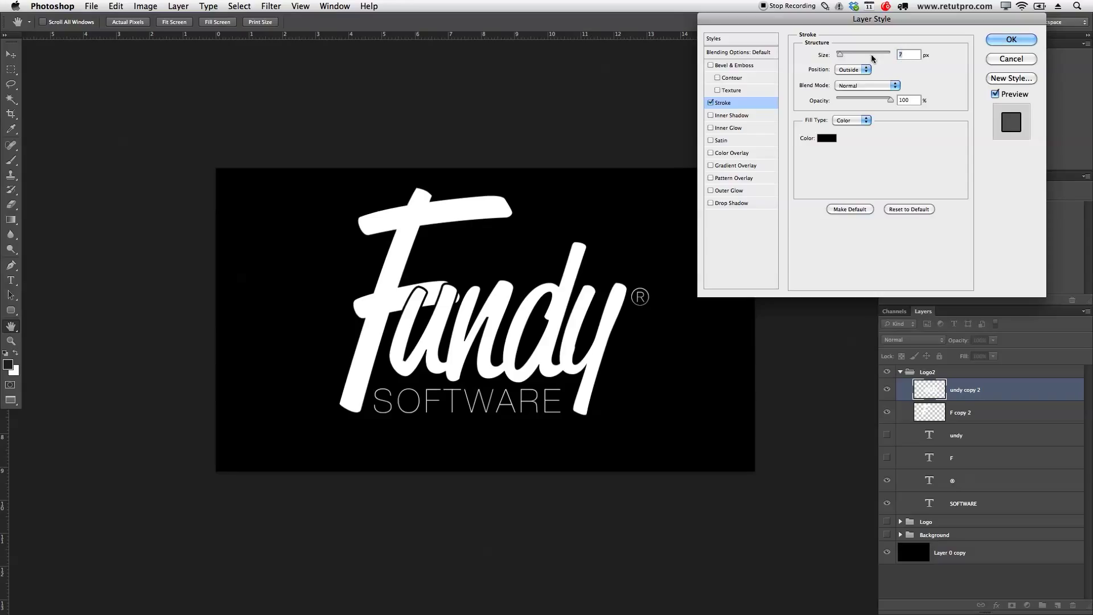
{"action": "left_click", "coordinate": [1011, 39]}
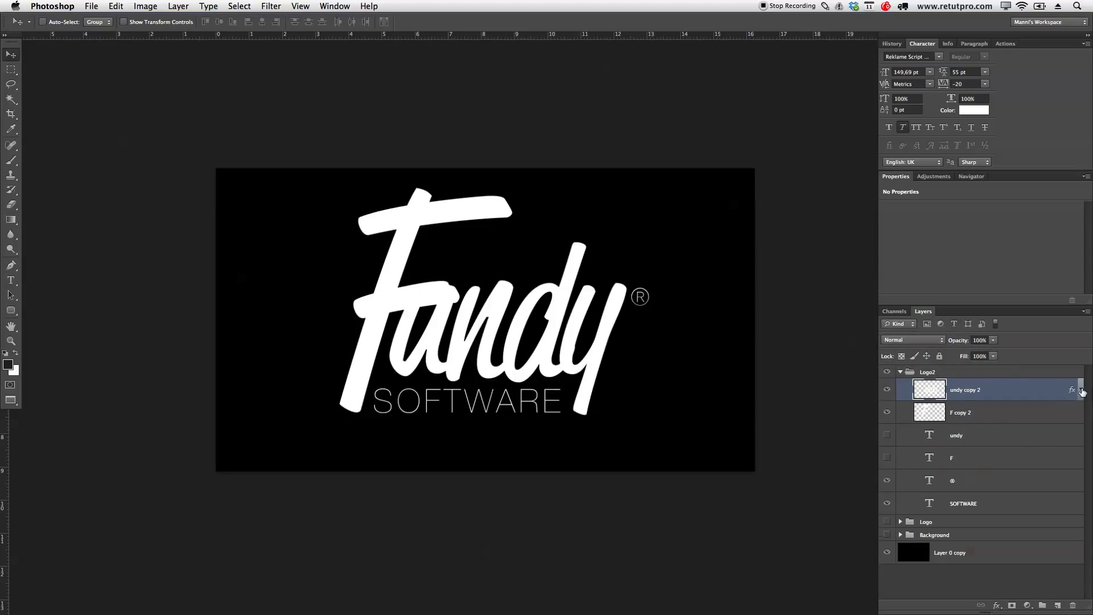
Show the background, load the 'undy copy 2' selection, and make 'F copy 2' visible again.
{"action": "left_click", "coordinate": [934, 534]}
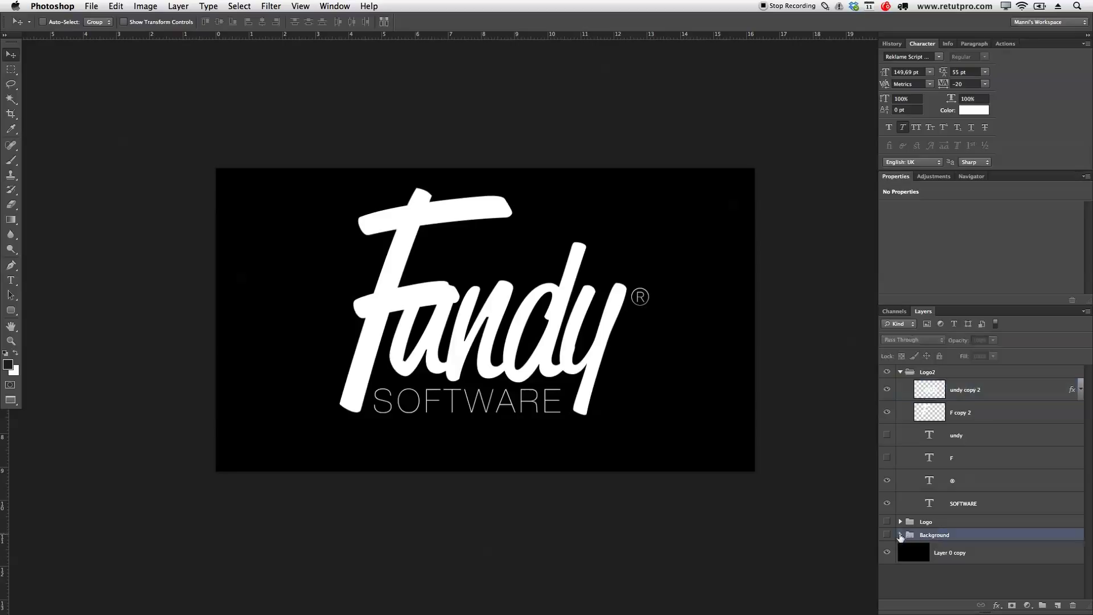
{"action": "left_click", "coordinate": [887, 535]}
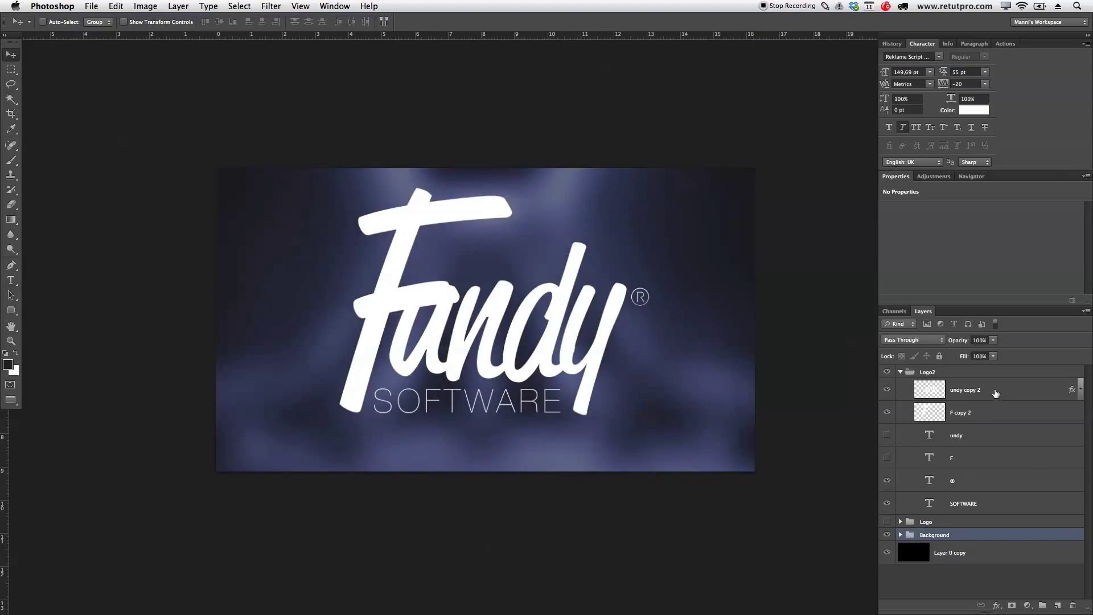
{"action": "left_click", "coordinate": [991, 390]}
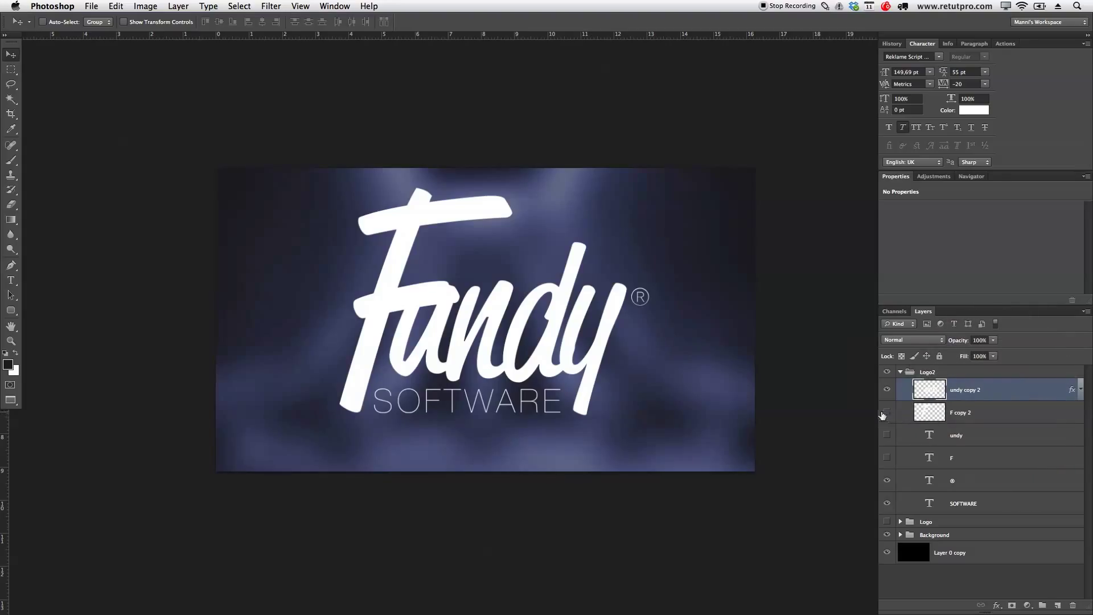
{"action": "left_click", "coordinate": [886, 412]}
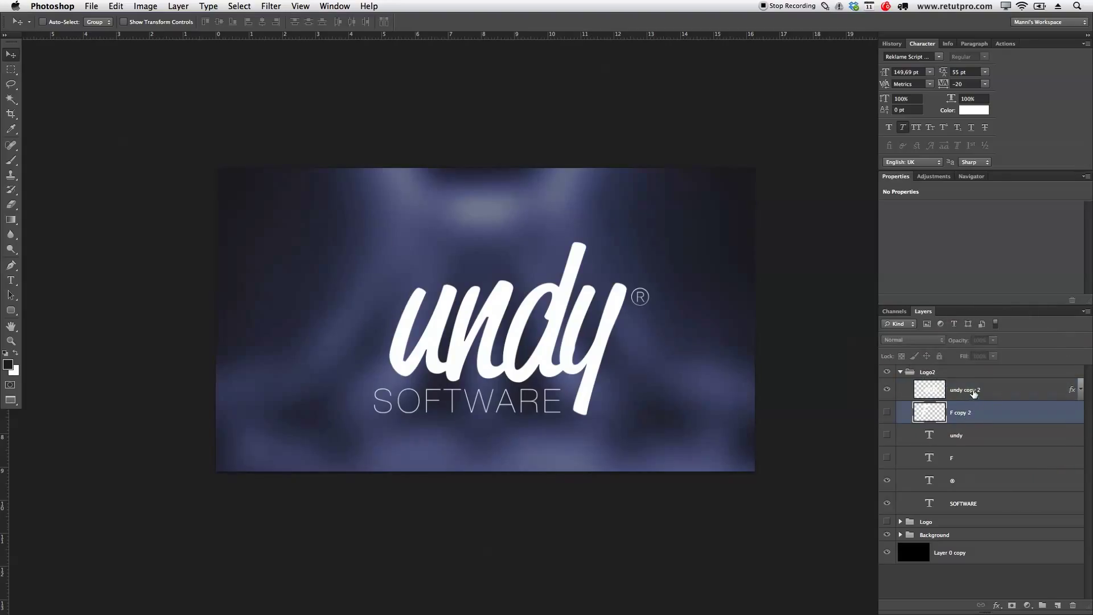
{"action": "left_click", "coordinate": [973, 390]}
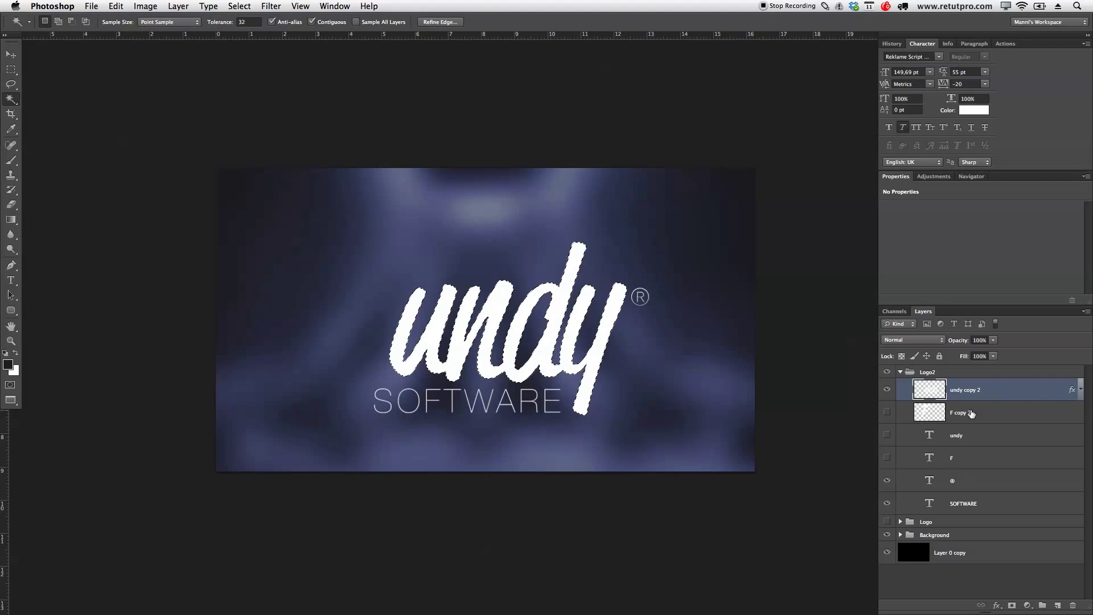
{"action": "left_click", "coordinate": [971, 412]}
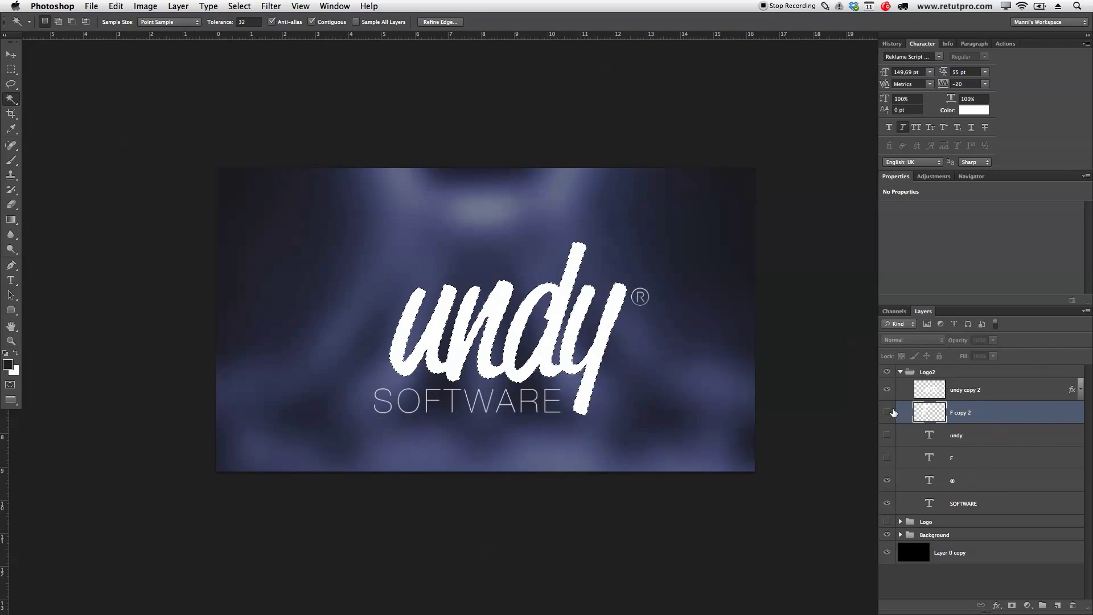
{"action": "left_click", "coordinate": [887, 413]}
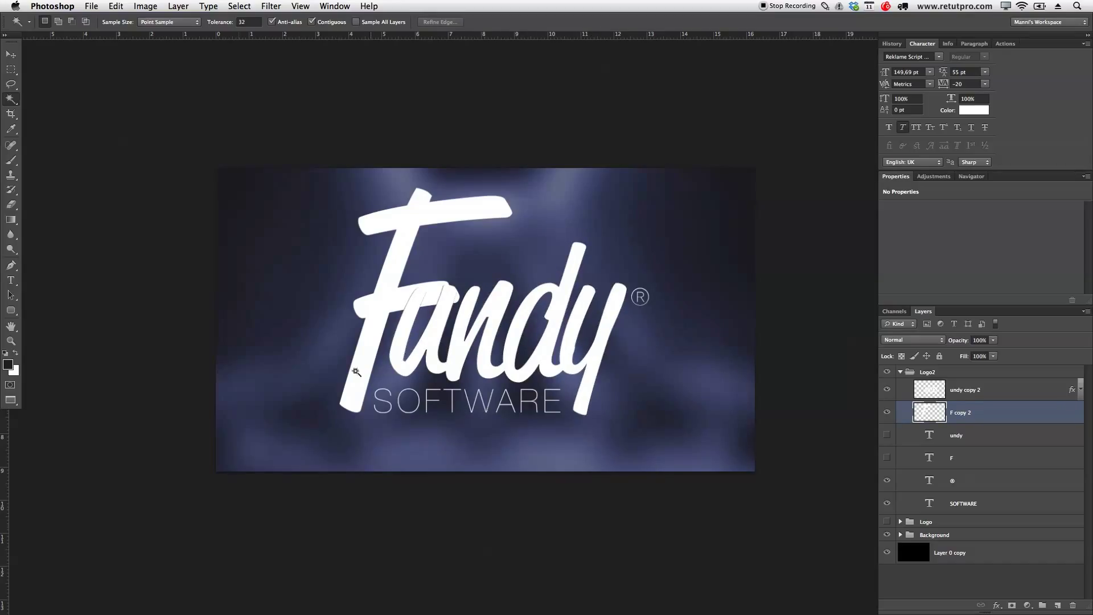
Zoom in where the F crosses the u and convert the pen path into a selection.
{"action": "left_click", "coordinate": [11, 341]}
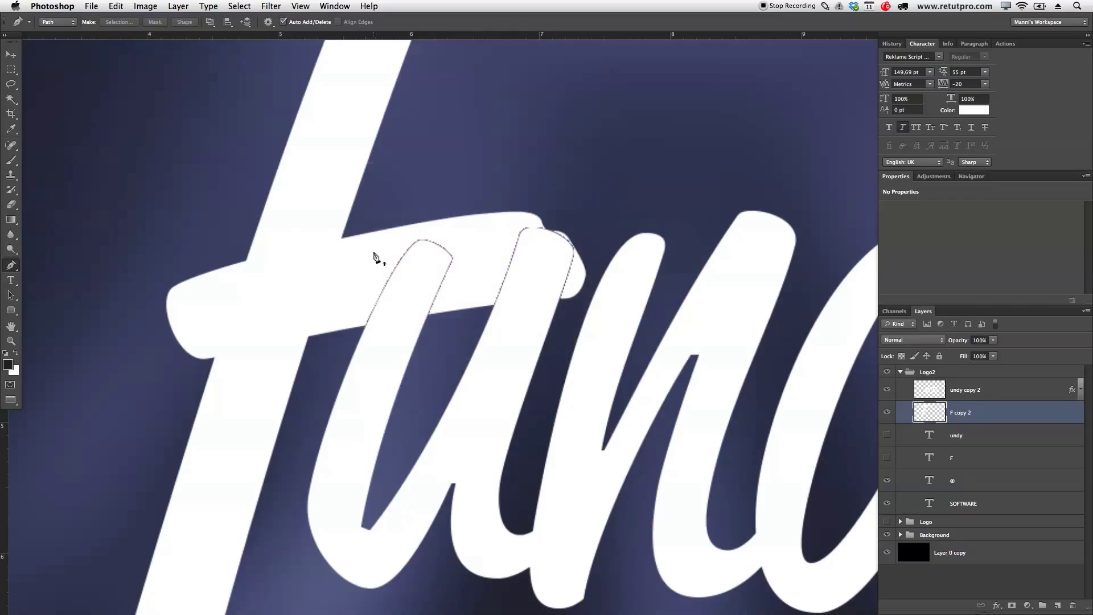
{"action": "mouse_move", "coordinate": [357, 259]}
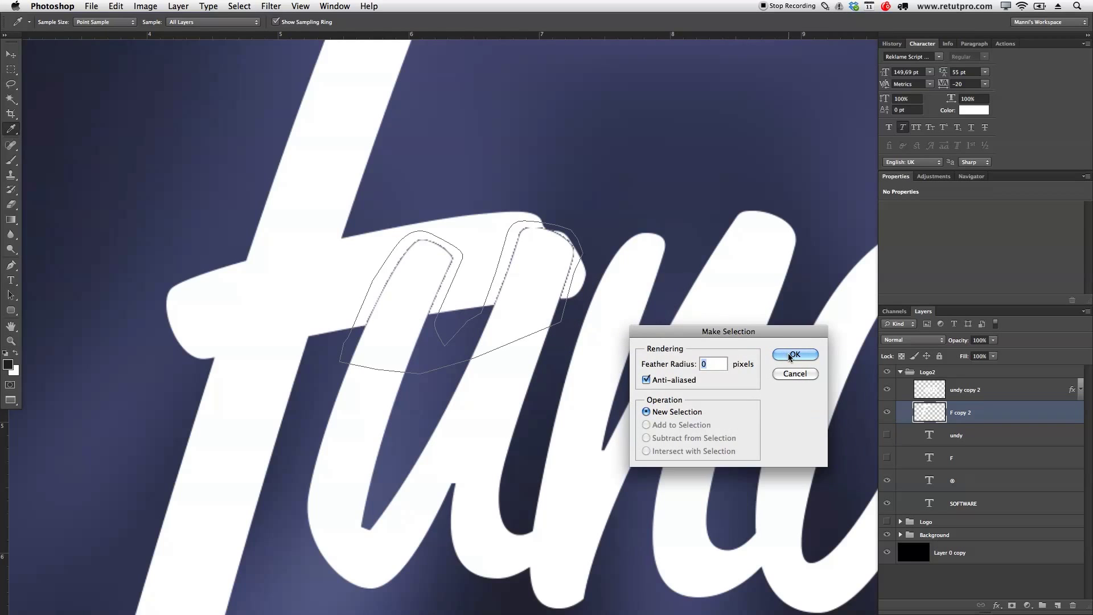
{"action": "left_click", "coordinate": [795, 355]}
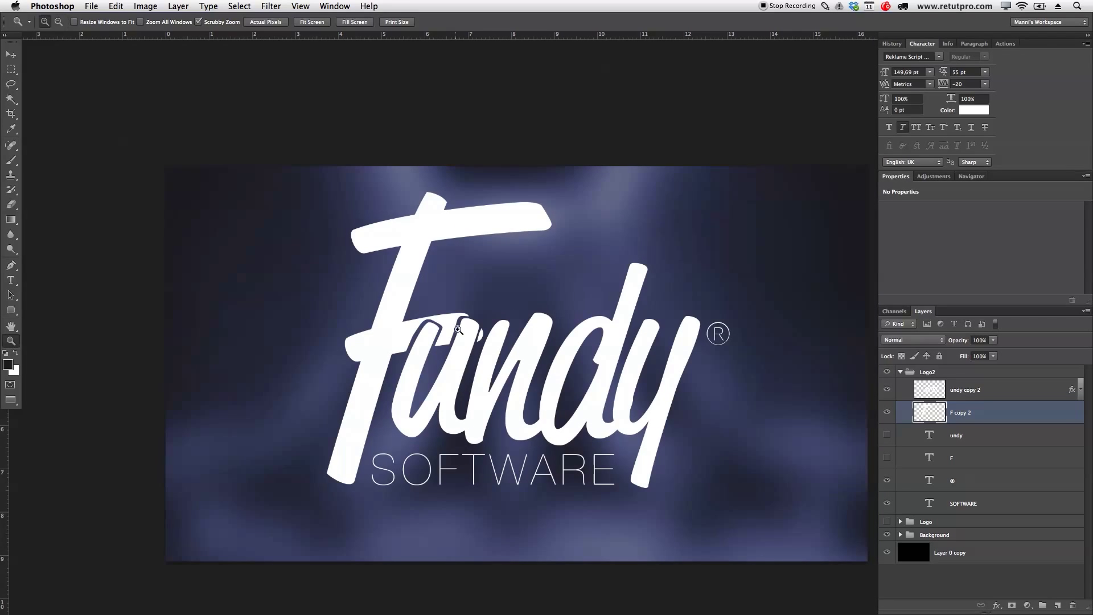
{"action": "mouse_move", "coordinate": [485, 331]}
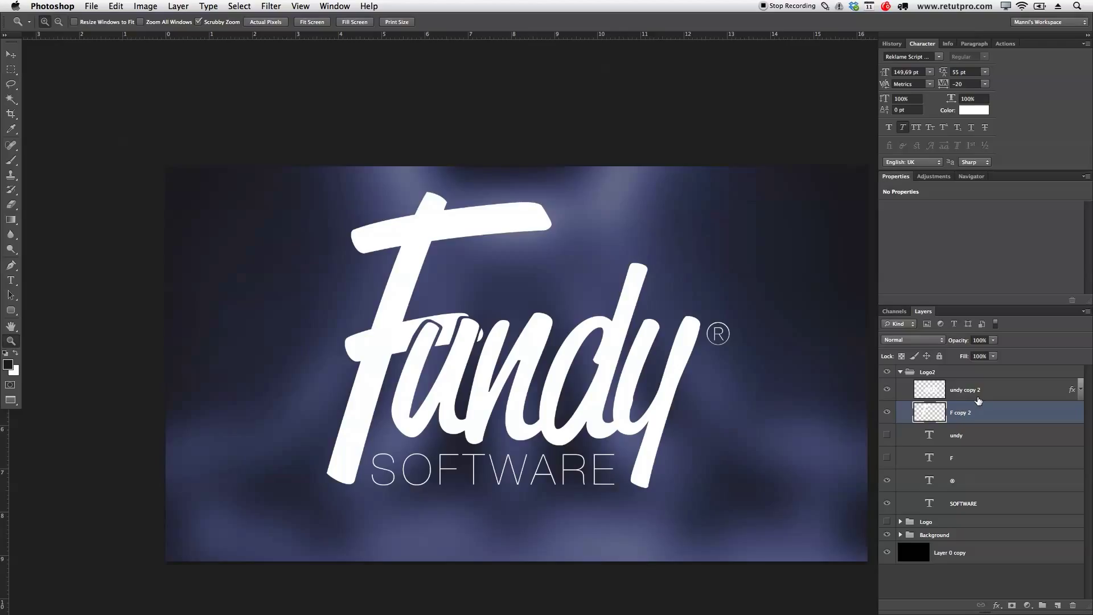
Select the 'undy copy 2' layer and make the original undy text layer visible.
{"action": "left_click", "coordinate": [975, 394]}
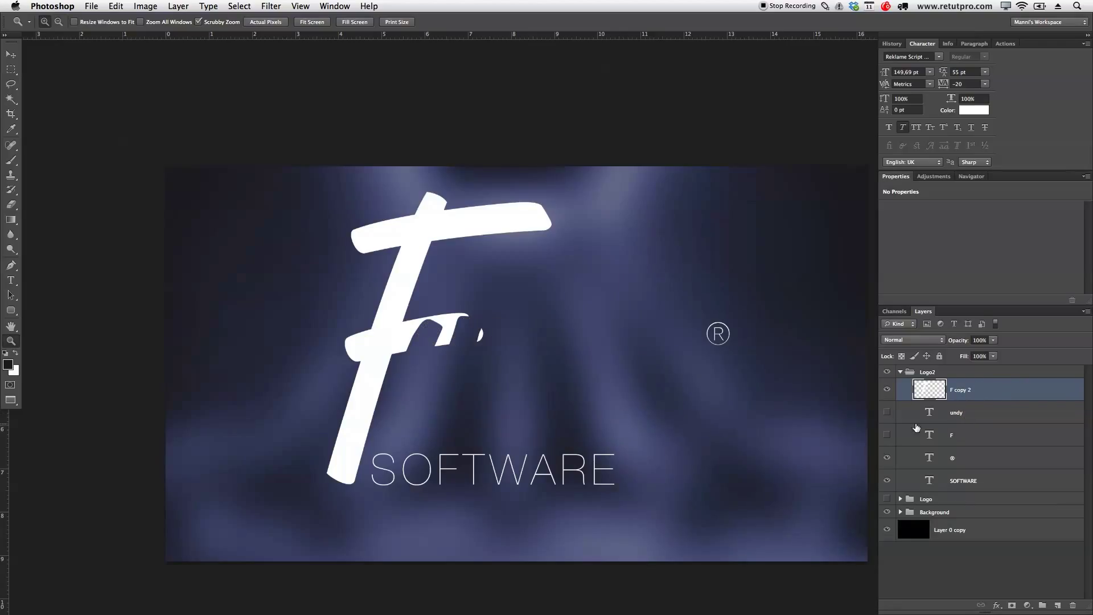
{"action": "left_click", "coordinate": [886, 413]}
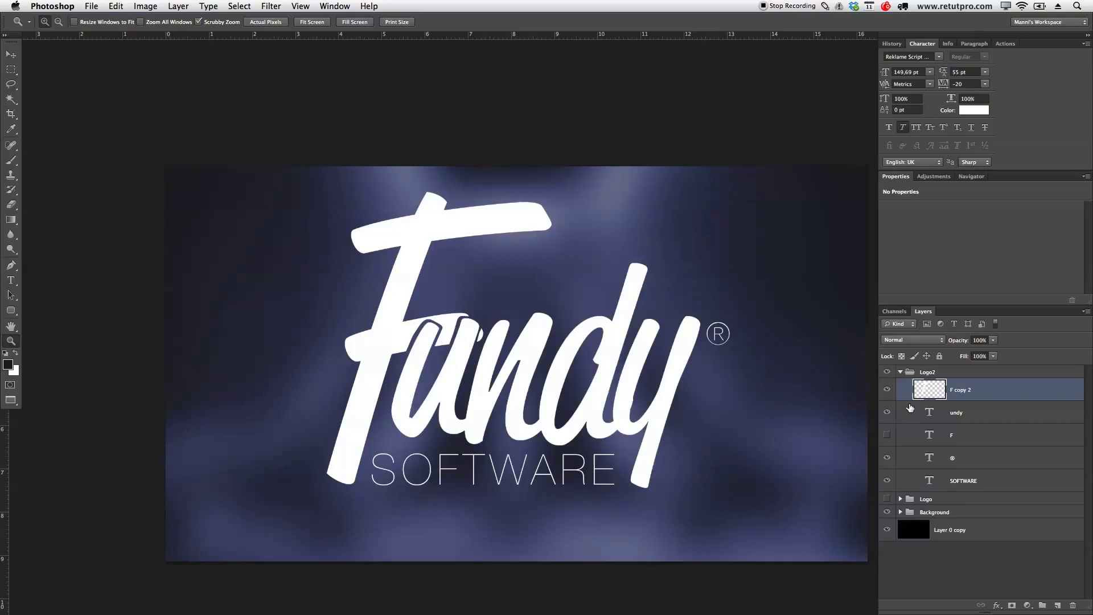
{"action": "mouse_move", "coordinate": [972, 392]}
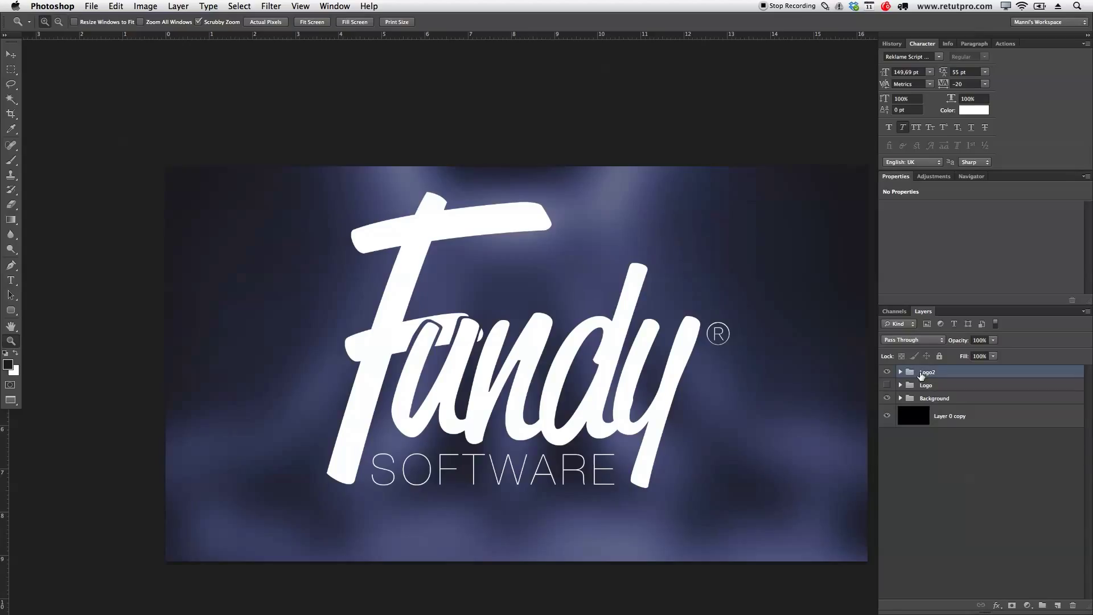
{"action": "mouse_move", "coordinate": [798, 342]}
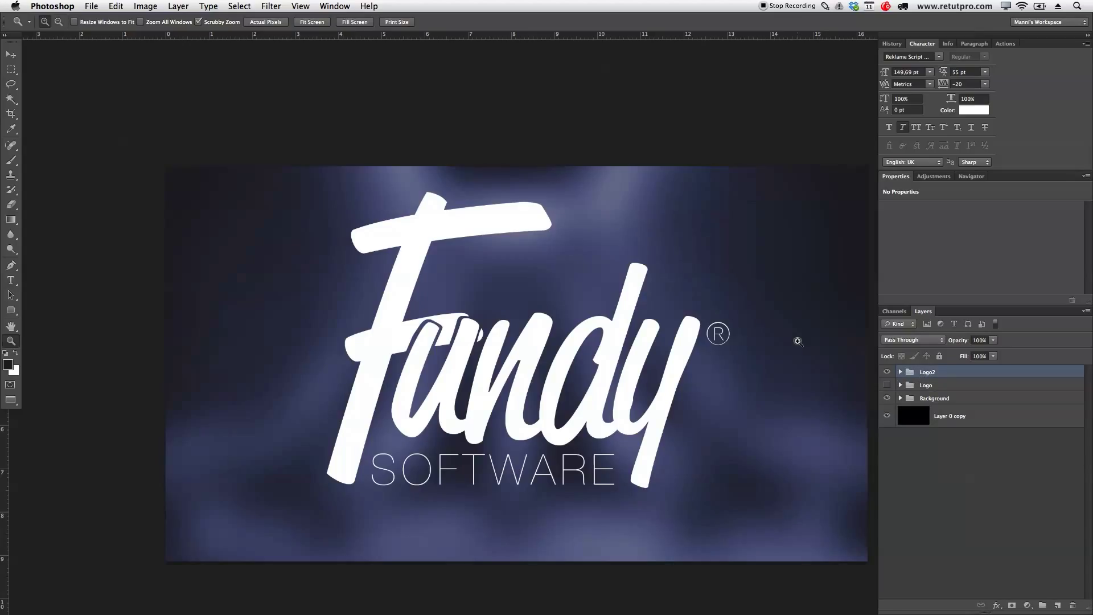
Nudge the Logo2 group lower with the Move tool, then show the earlier Logo group instead.
{"action": "left_click", "coordinate": [10, 54]}
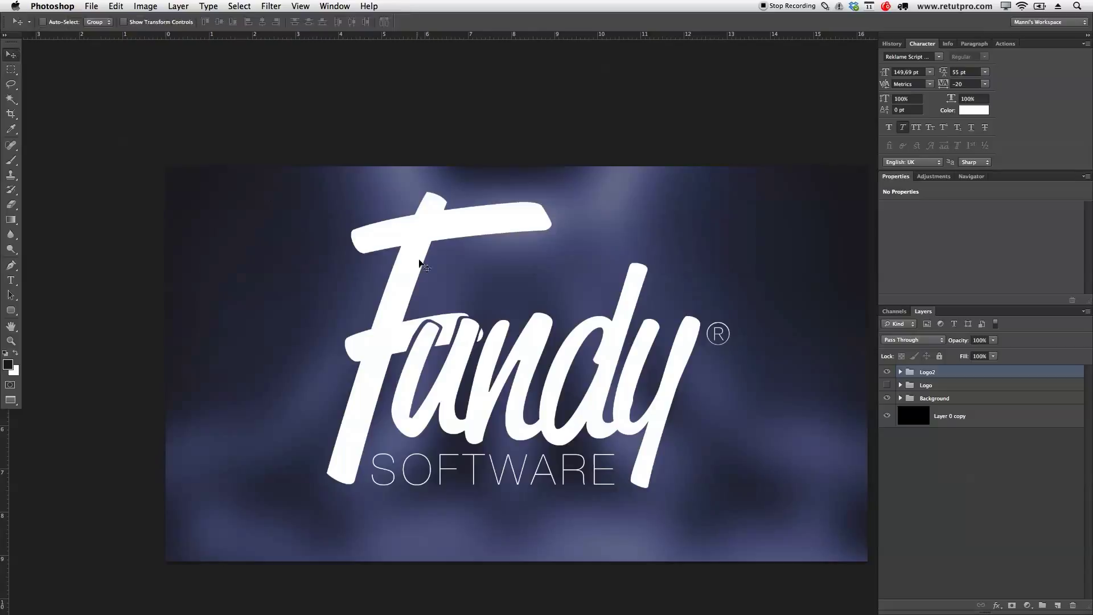
{"action": "left_click_drag", "start_coordinate": [418, 264], "coordinate": [499, 291]}
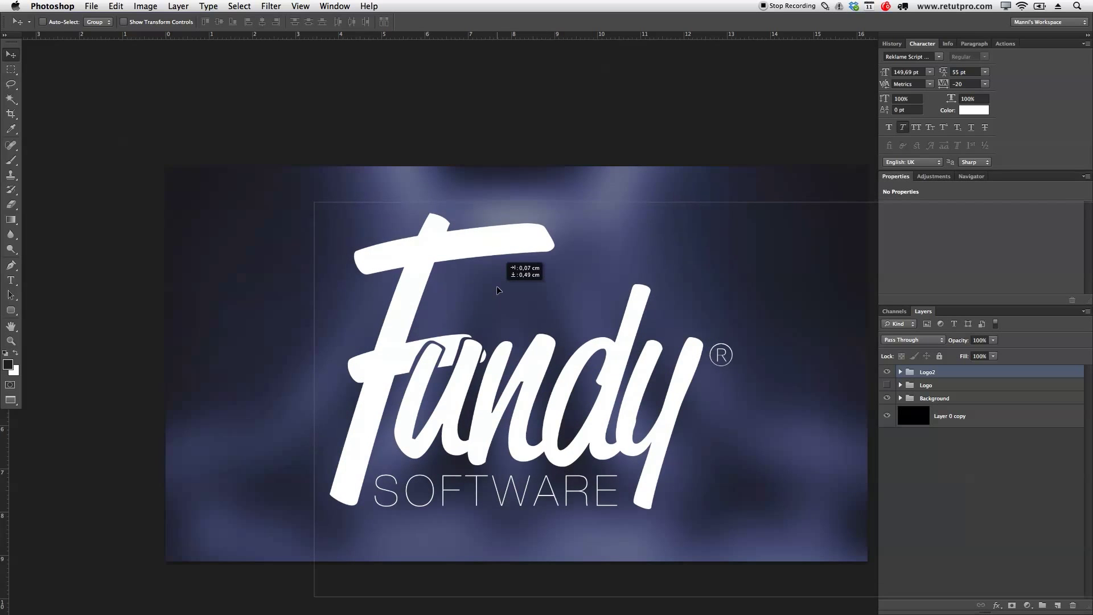
{"action": "left_click", "coordinate": [10, 340]}
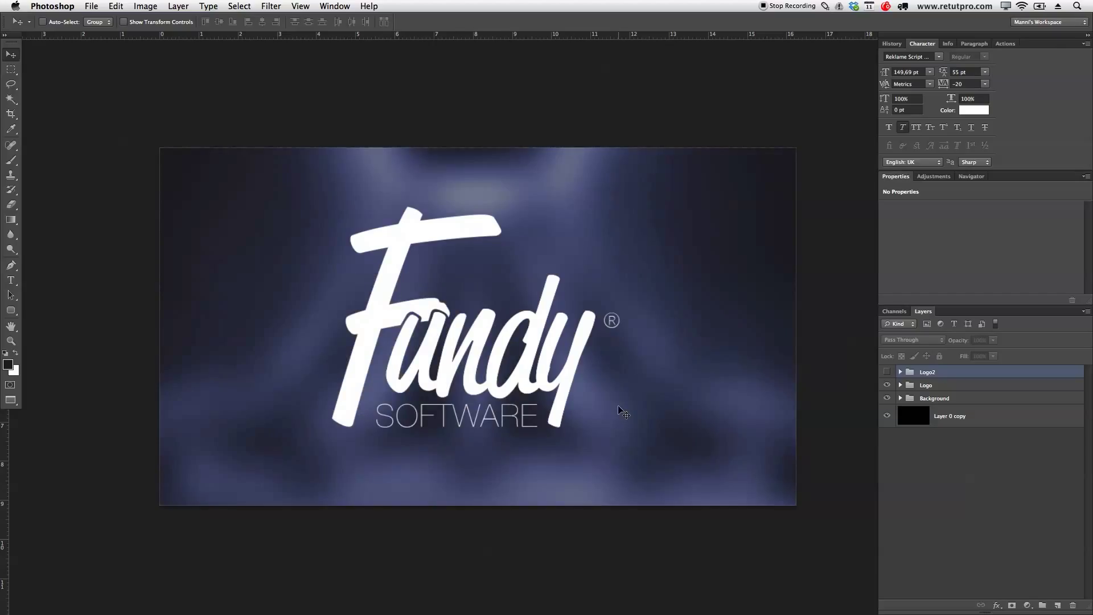
{"action": "mouse_move", "coordinate": [785, 350]}
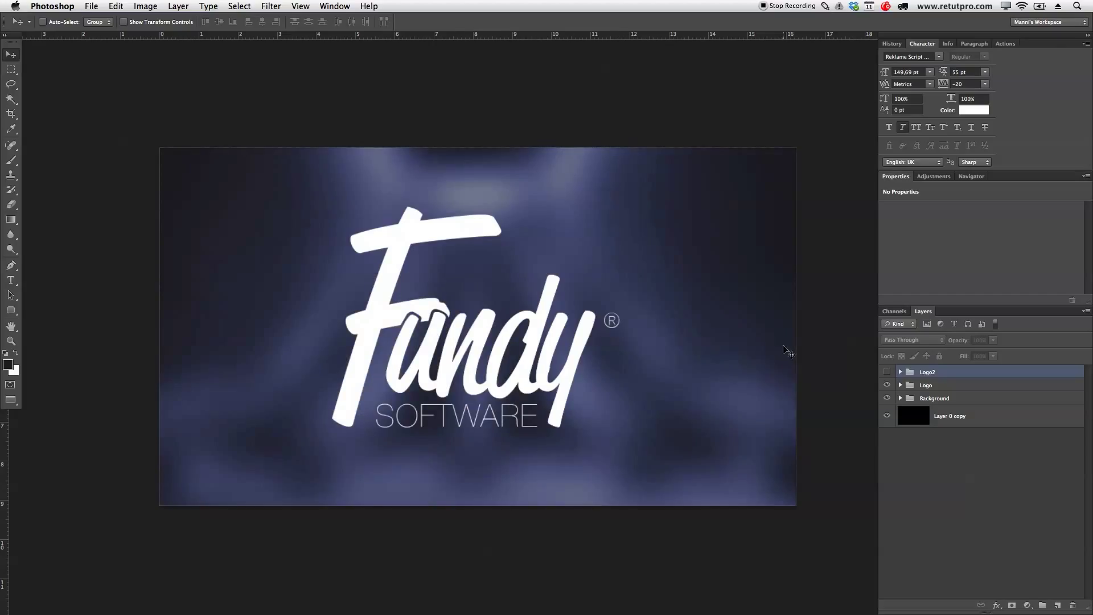